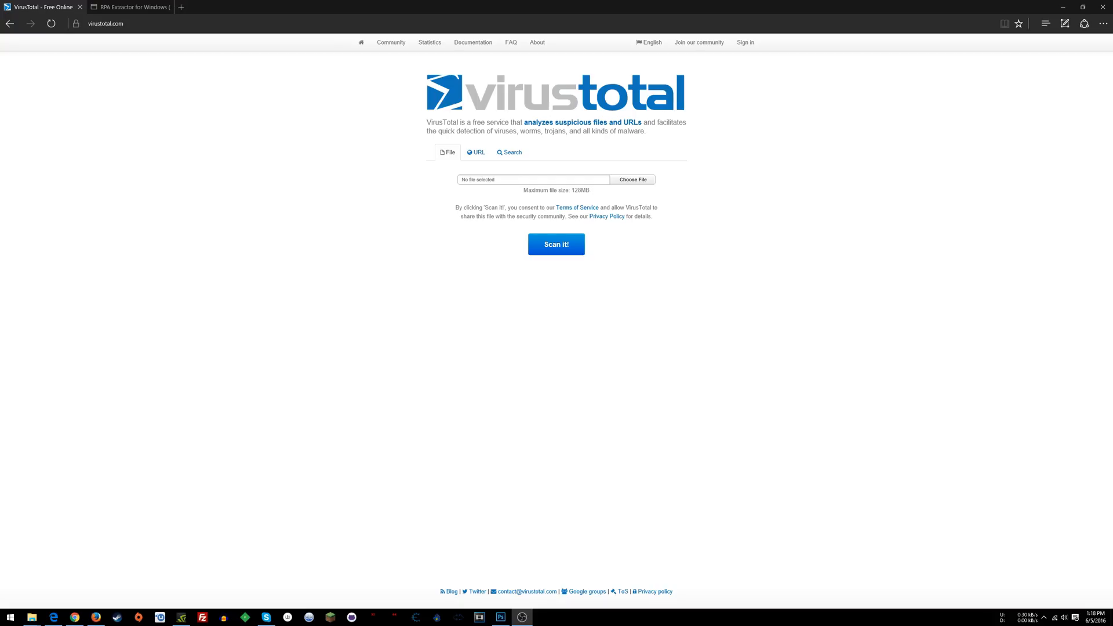
Review the RPA Extractor for Windows article, then return to the VirusTotal upload page
click(128, 7)
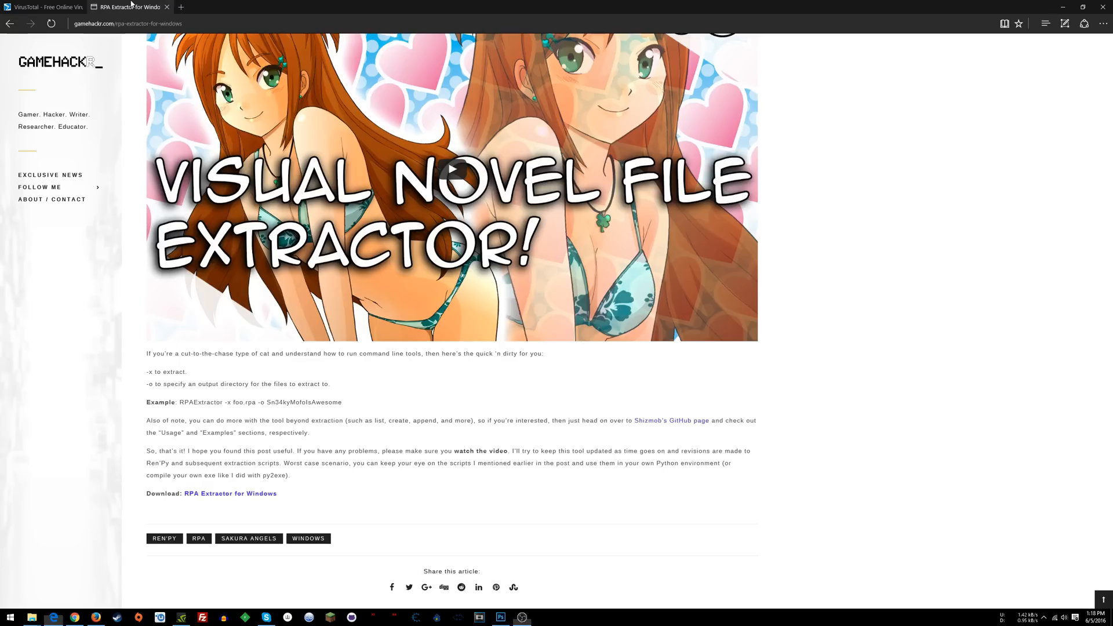
mouse_move(314, 479)
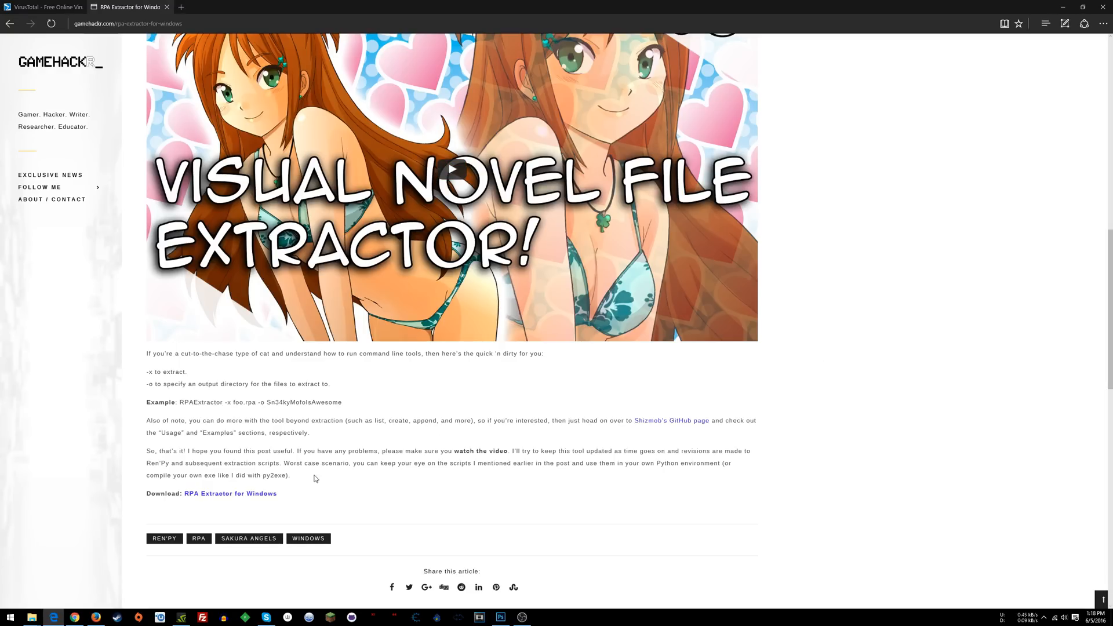
mouse_move(285, 492)
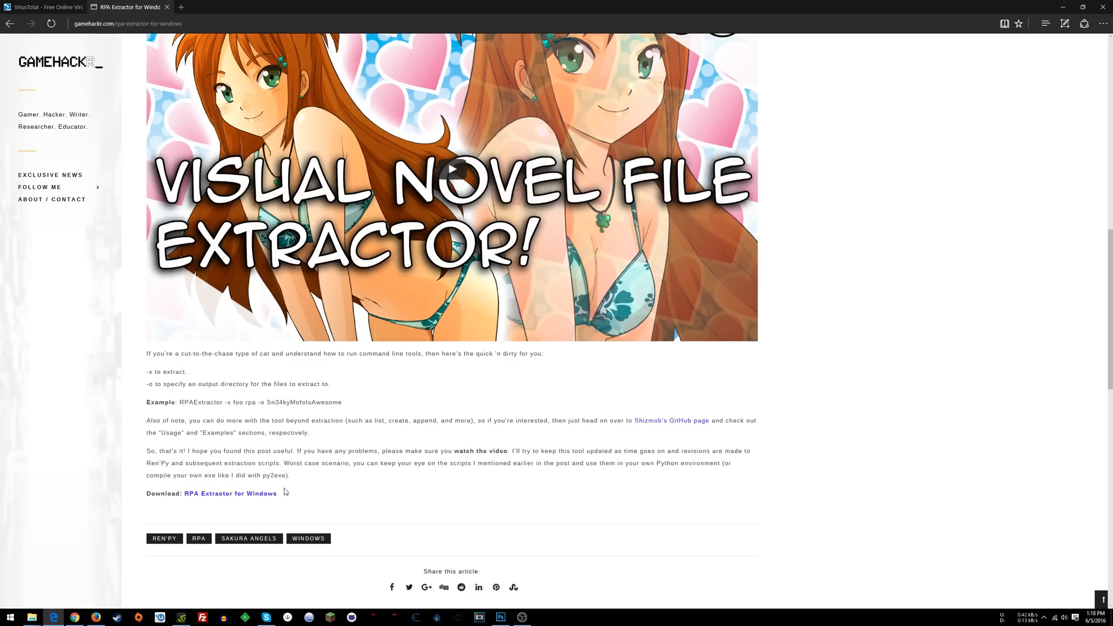
mouse_move(229, 494)
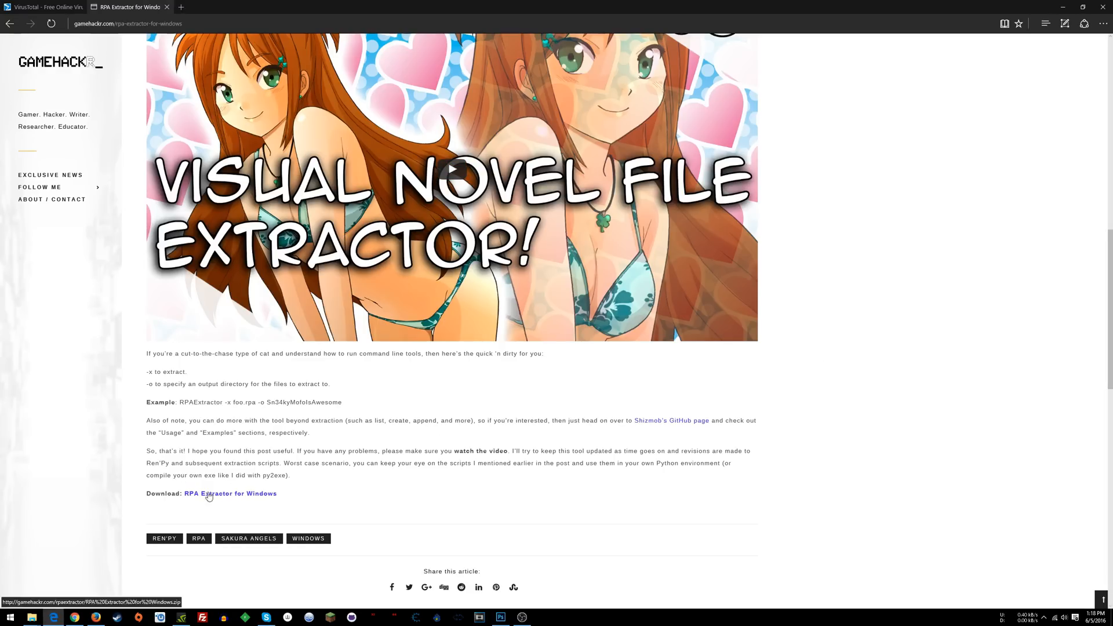
mouse_move(239, 495)
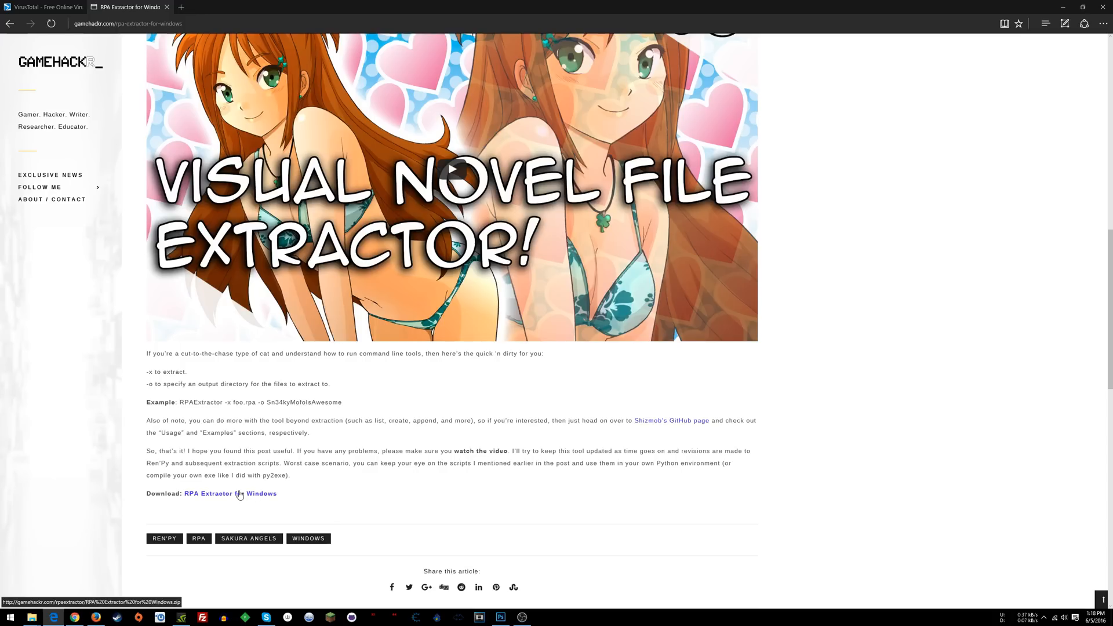
mouse_move(180, 462)
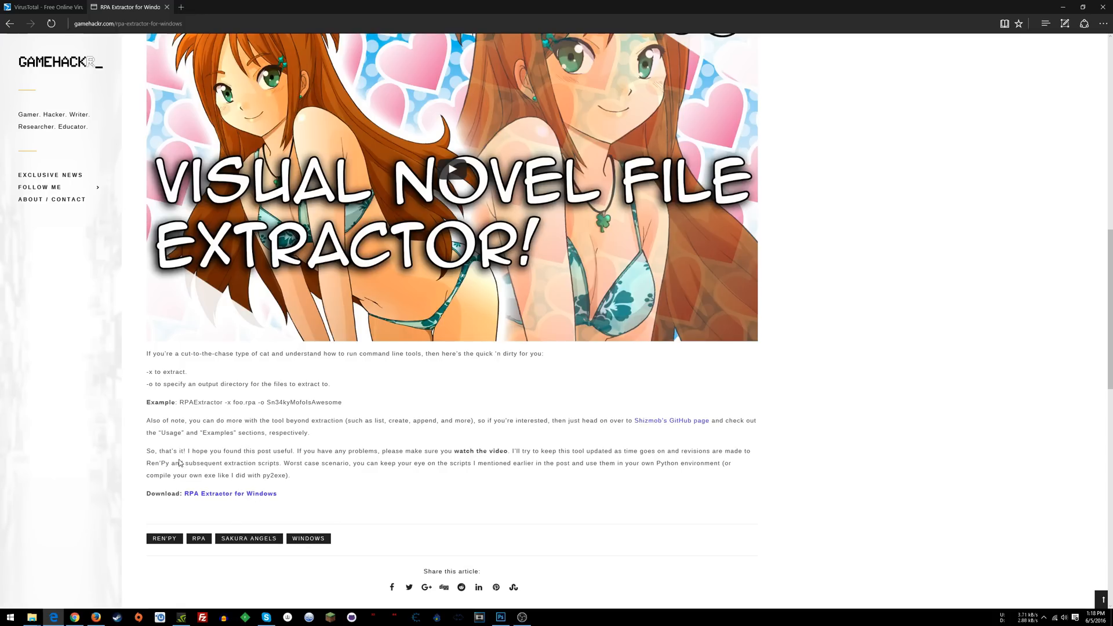
scroll(up, 3)
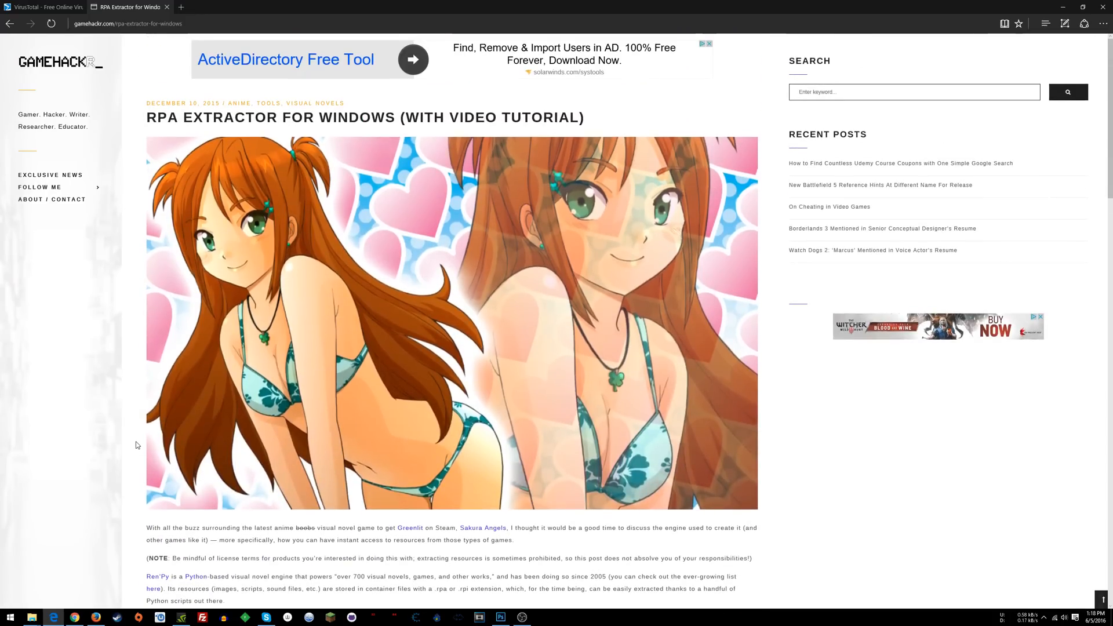
scroll(down, 3)
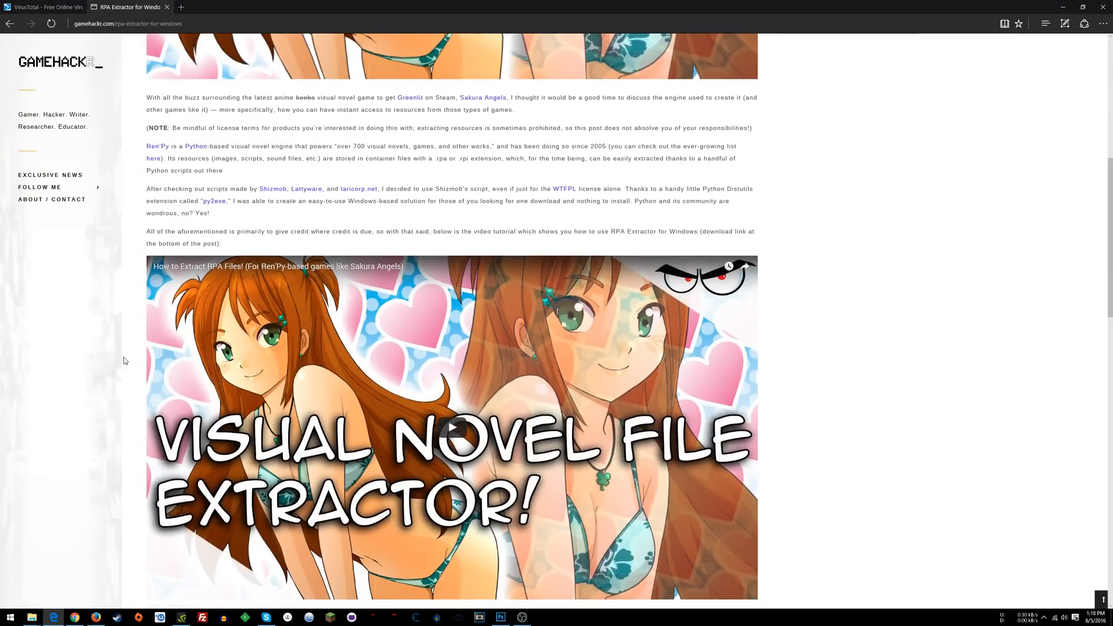
mouse_move(131, 358)
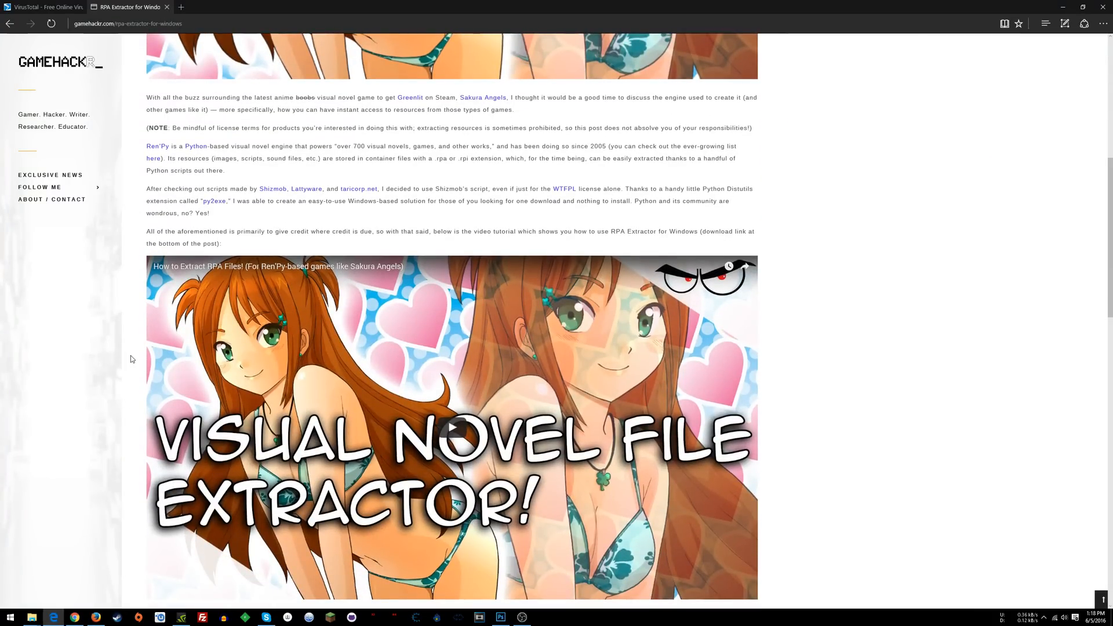
scroll(down, 3)
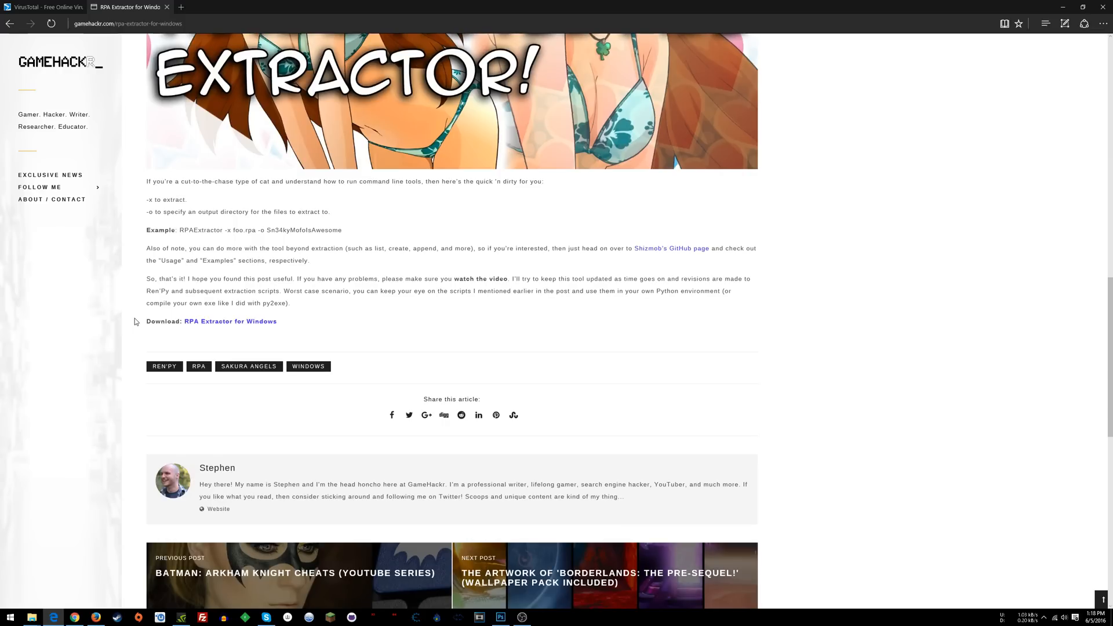
scroll(up, 3)
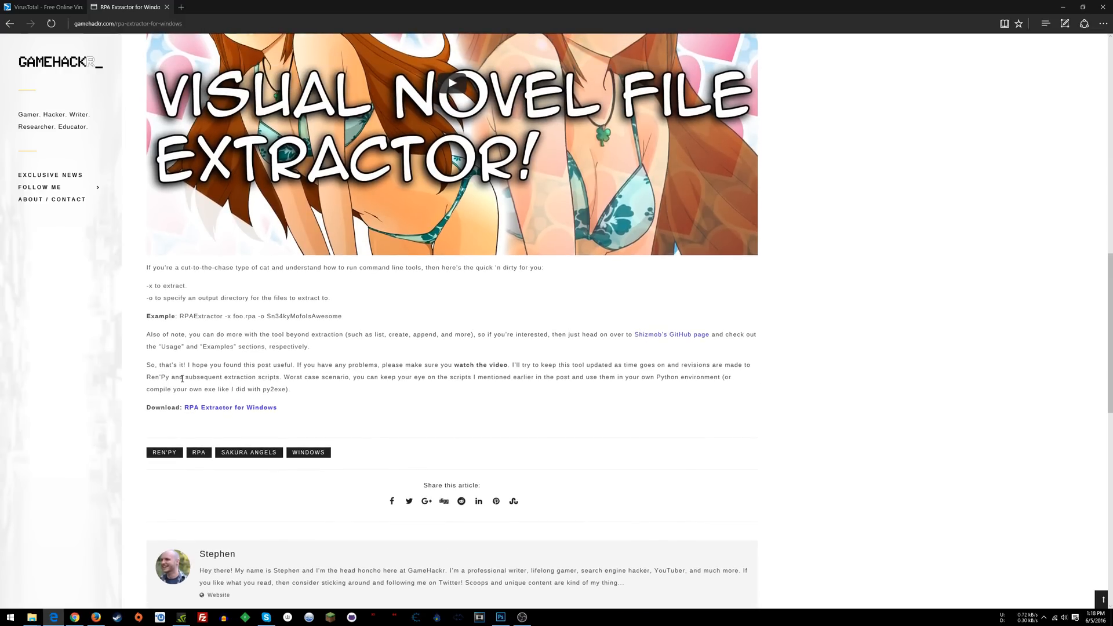
mouse_move(227, 412)
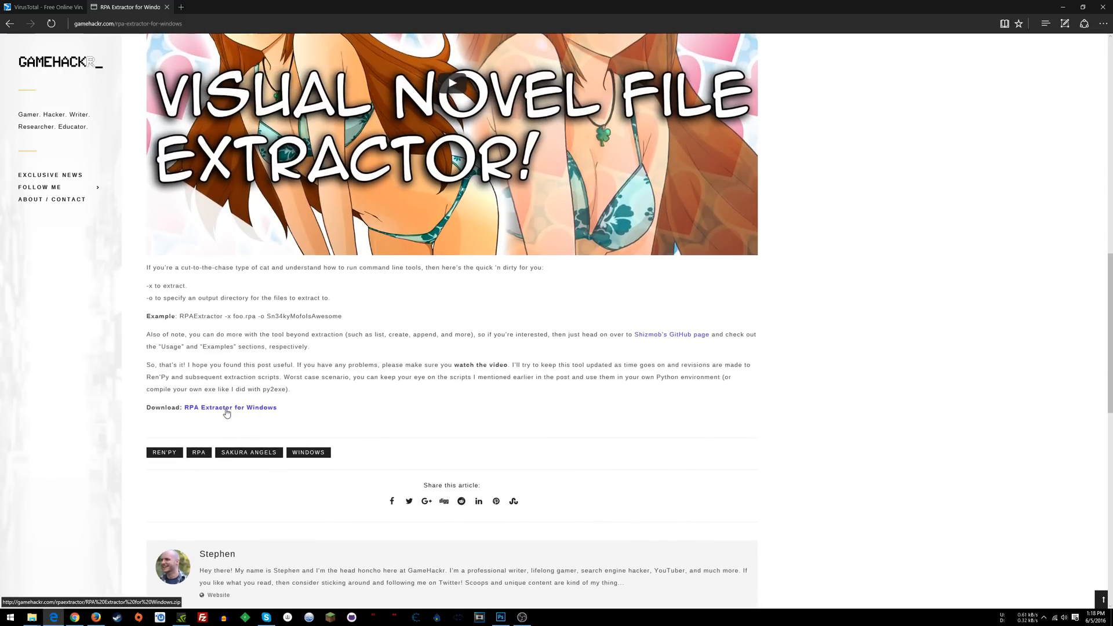
click(43, 7)
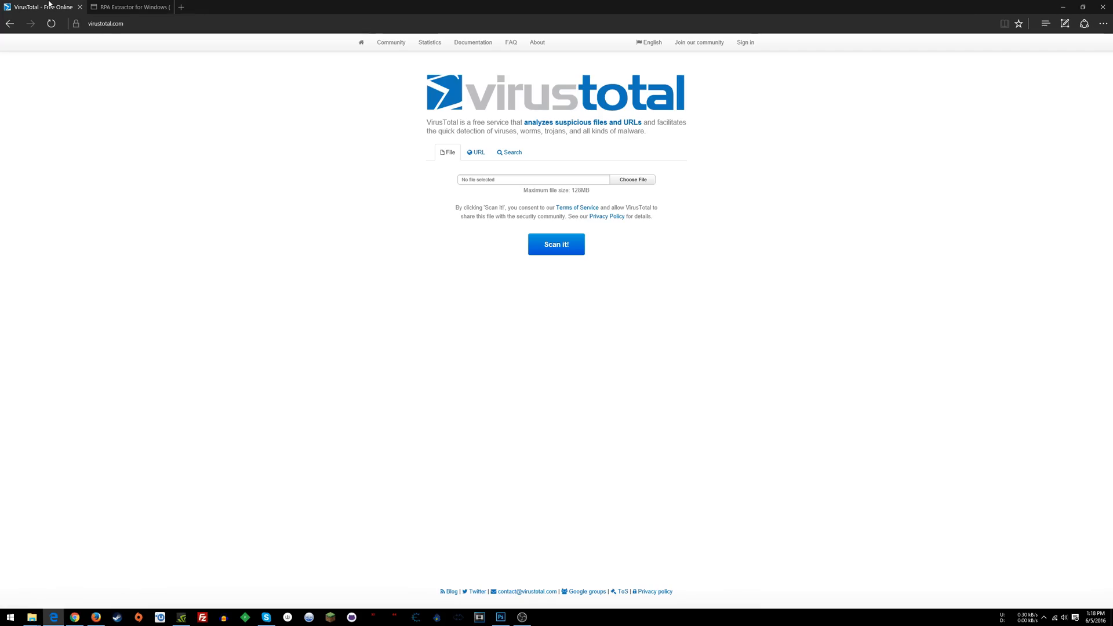
mouse_move(130, 7)
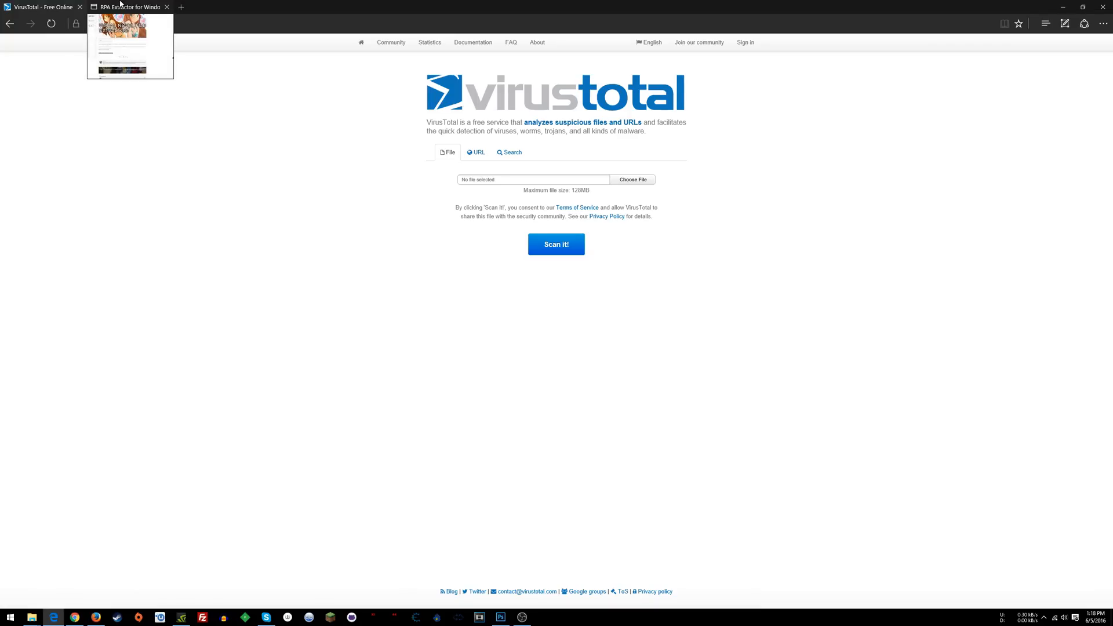
mouse_move(270, 314)
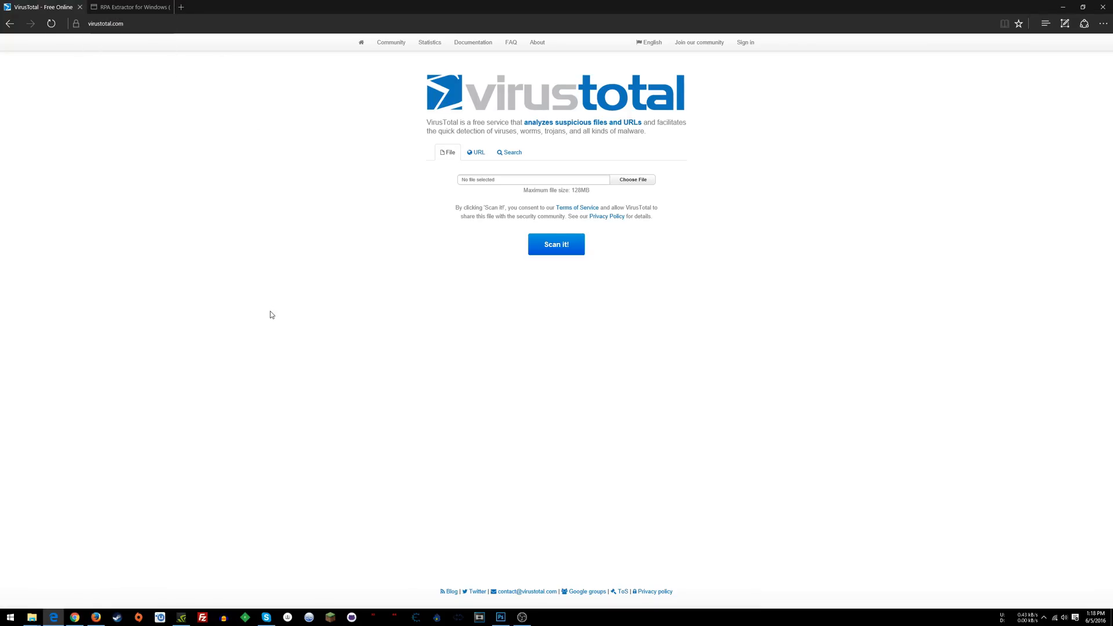
mouse_move(251, 248)
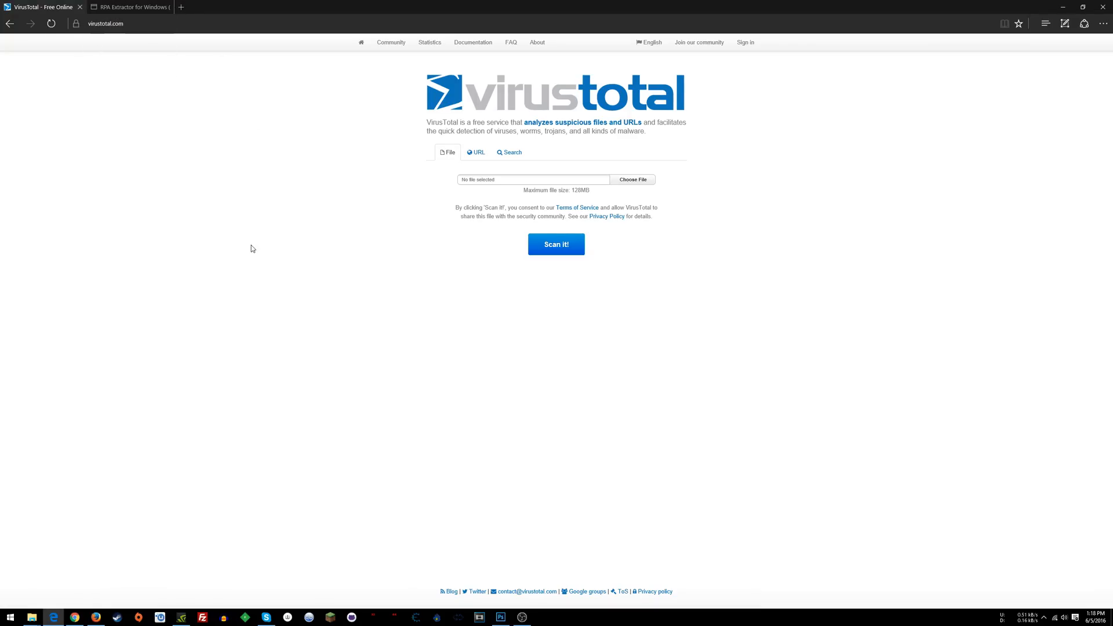
mouse_move(130, 7)
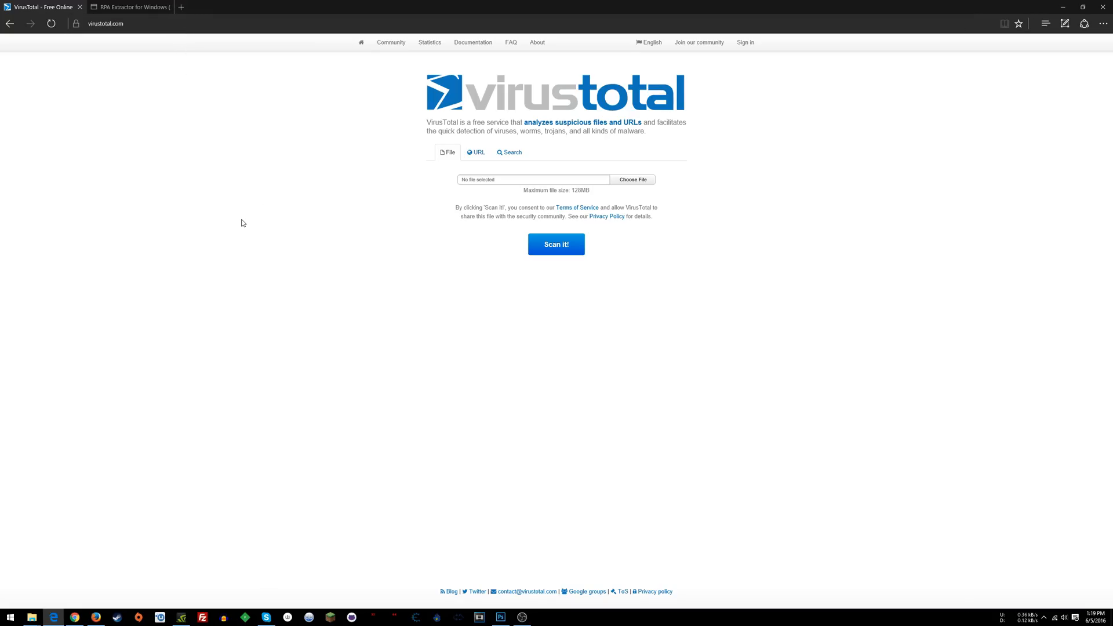
mouse_move(333, 392)
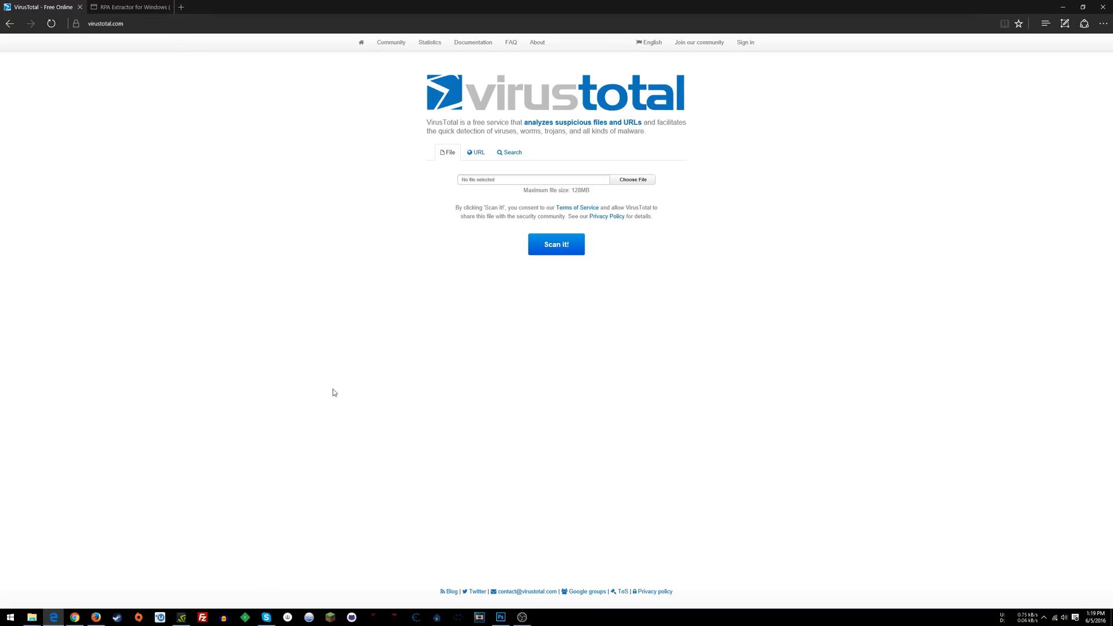
mouse_move(606, 567)
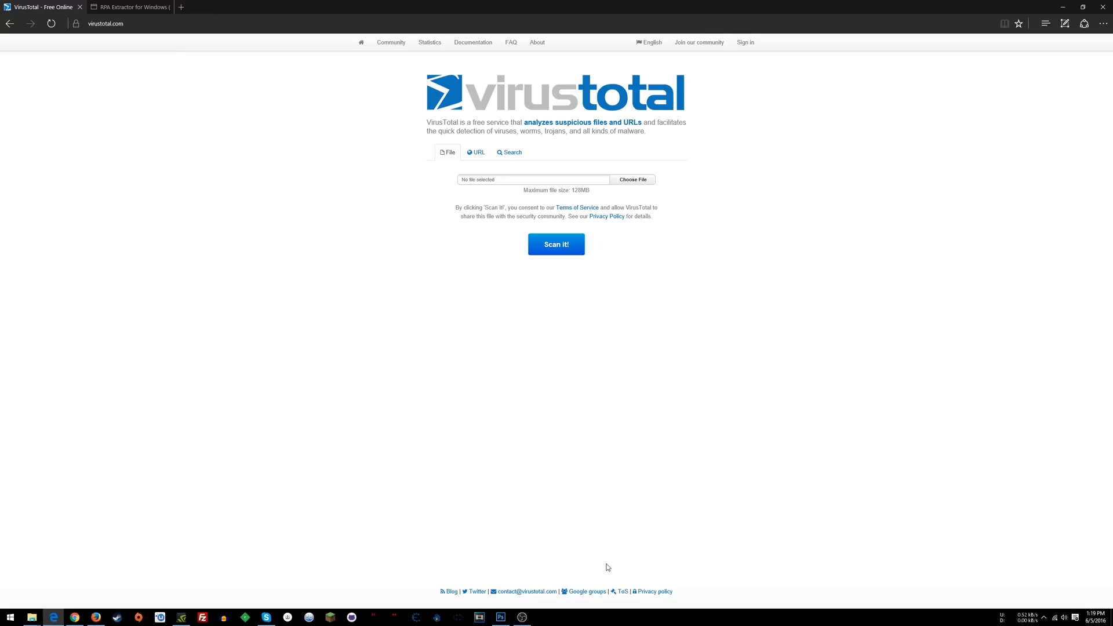
mouse_move(618, 591)
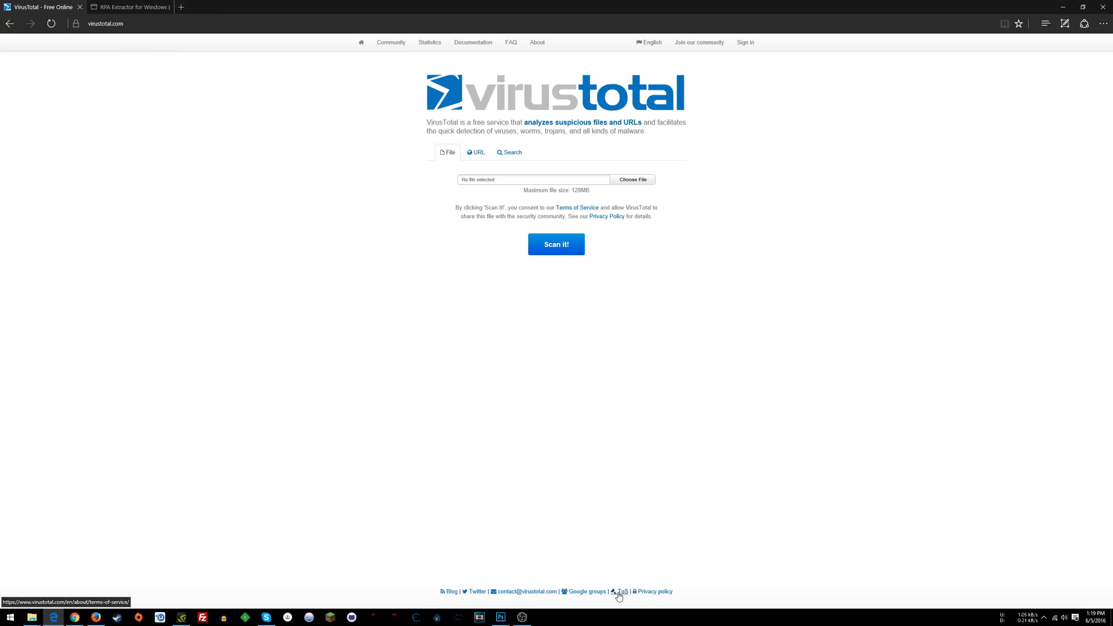
Find 'Google' in the Terms of Service and highlight the sentence saying Google owns VirusTotal
click(622, 592)
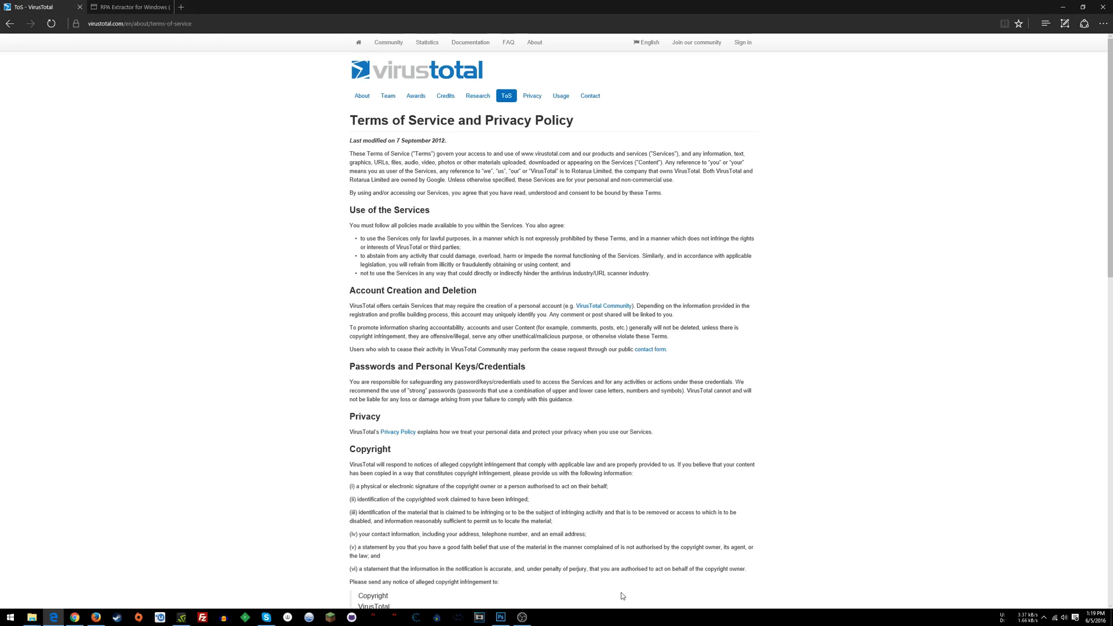
key(ctrl+f)
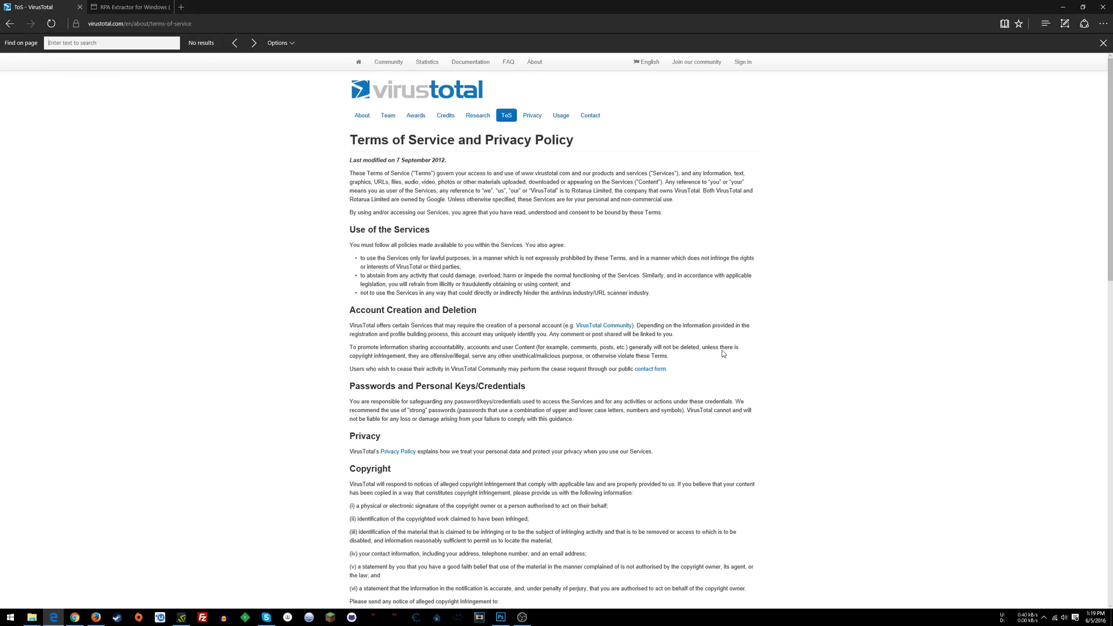
text(Google)
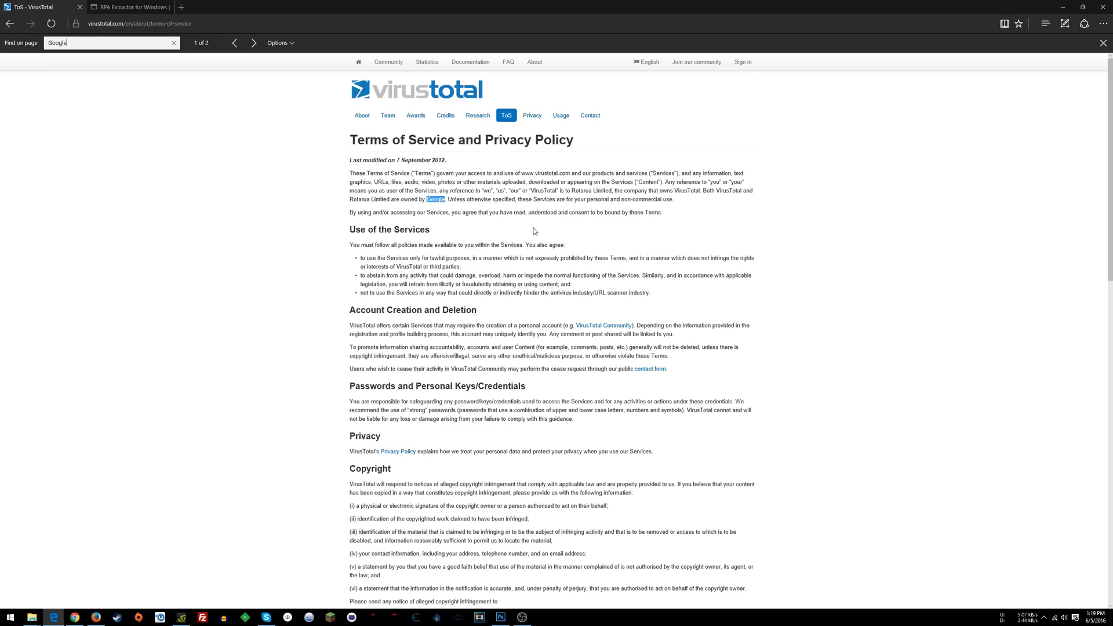
mouse_move(389, 186)
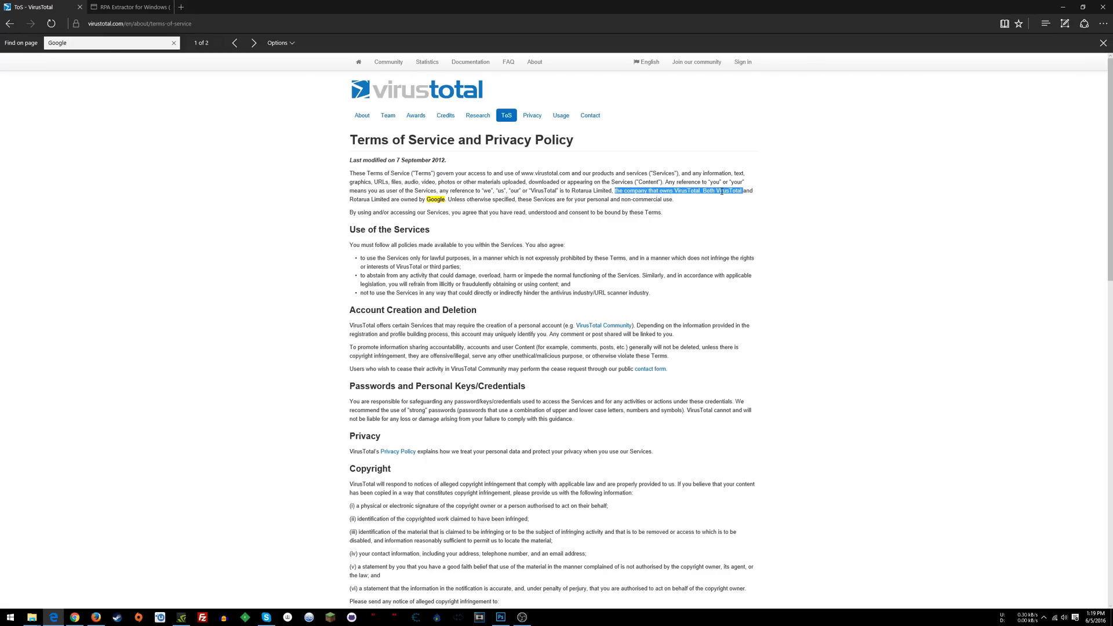
click(347, 204)
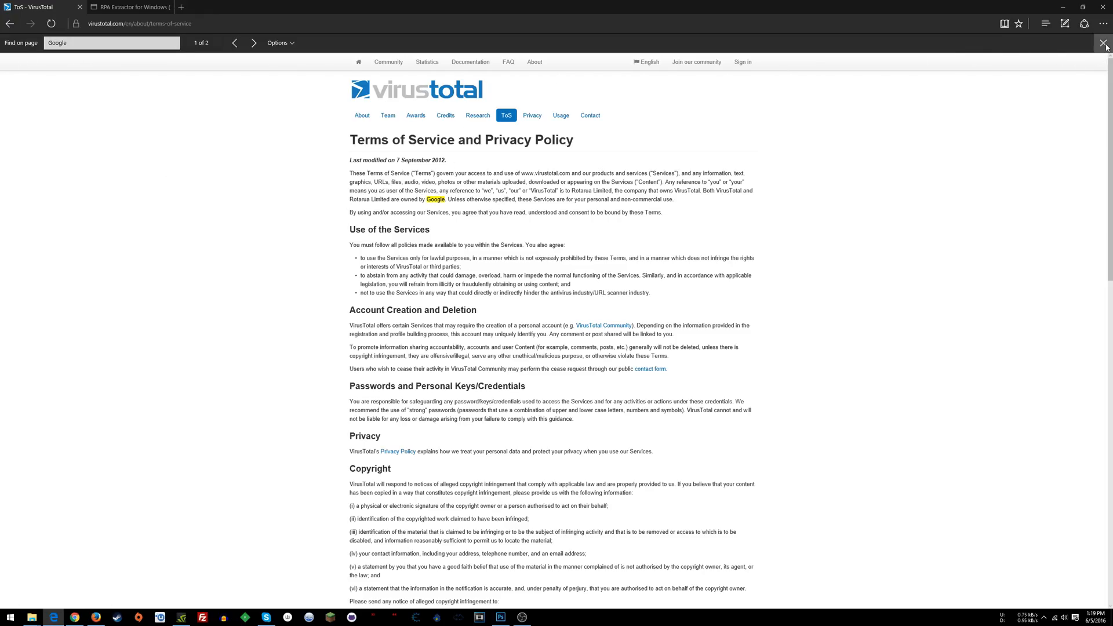
click(1105, 43)
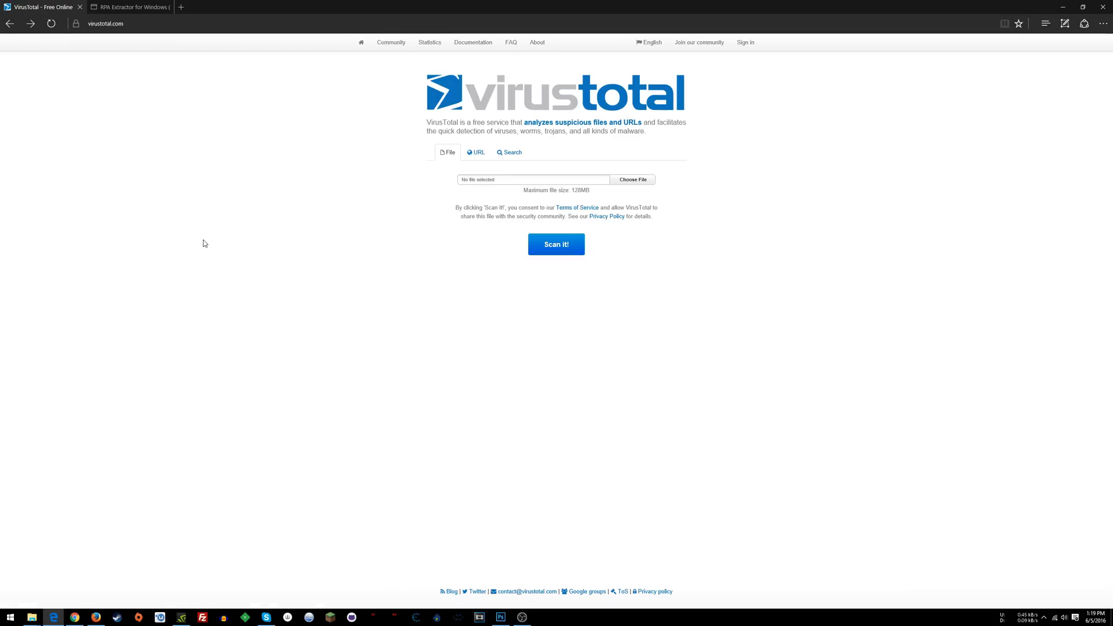
mouse_move(476, 152)
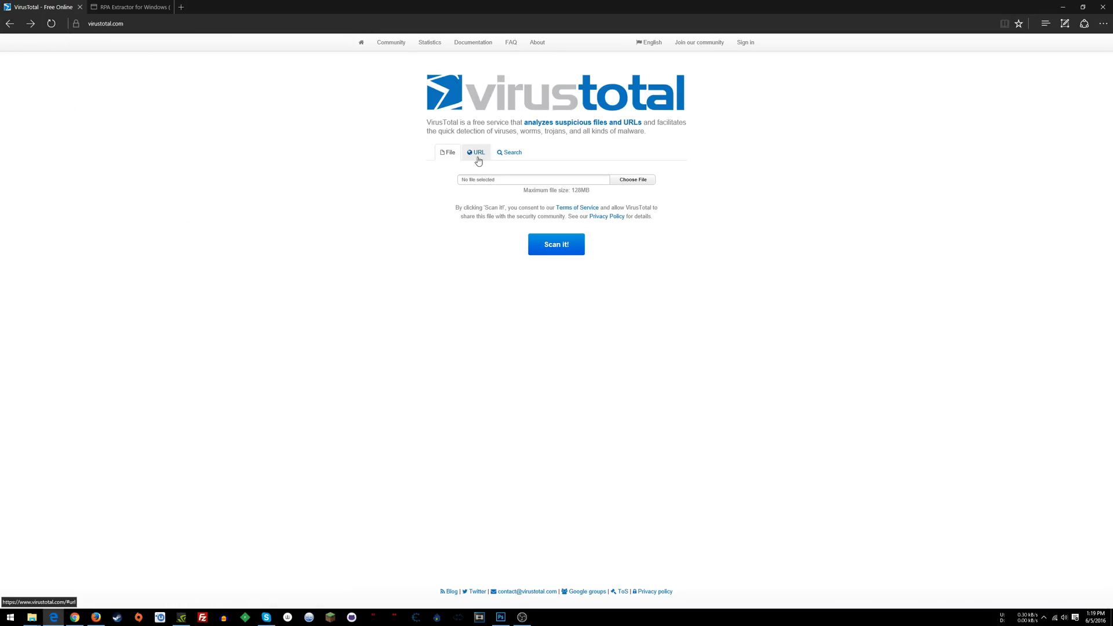
Copy the RPA Extractor for Windows link from GameHackr and paste it into the URL scan field
click(130, 7)
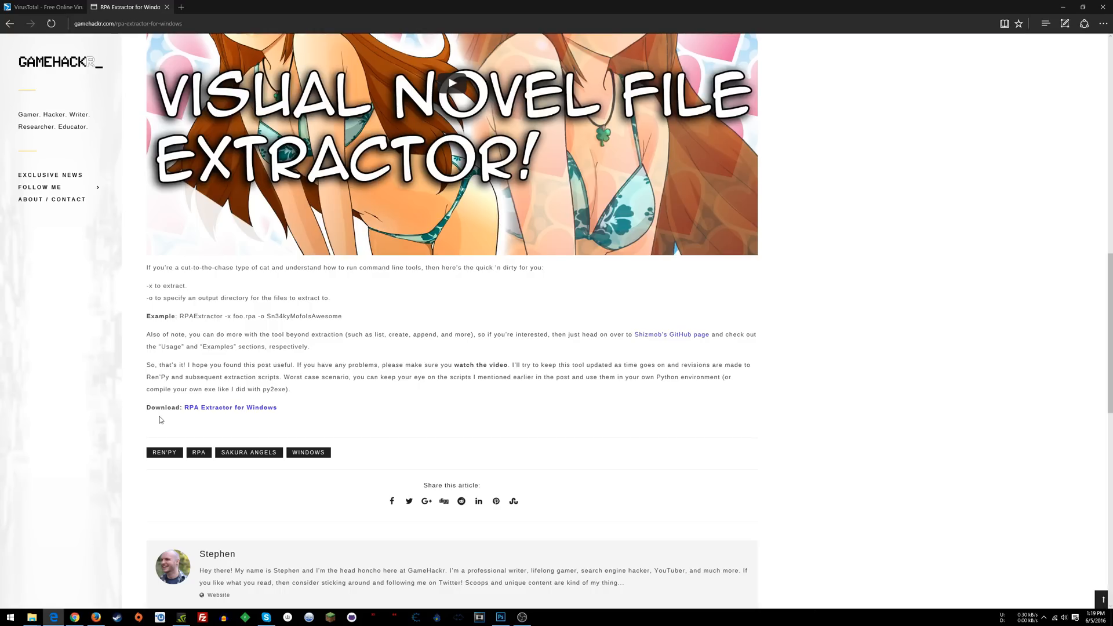
mouse_move(224, 412)
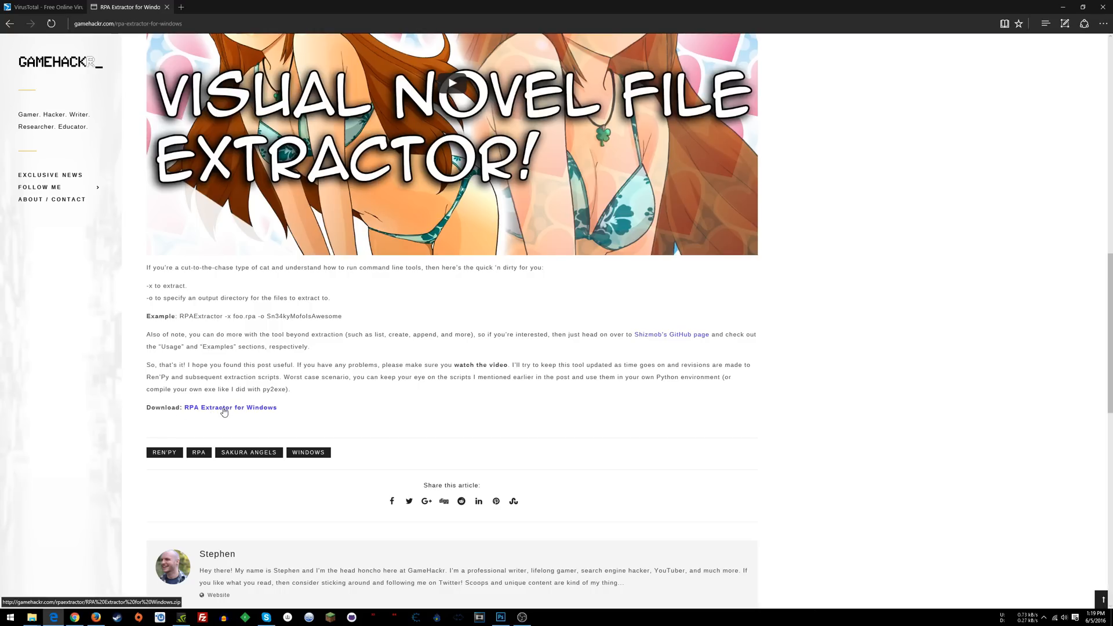
right_click(229, 407)
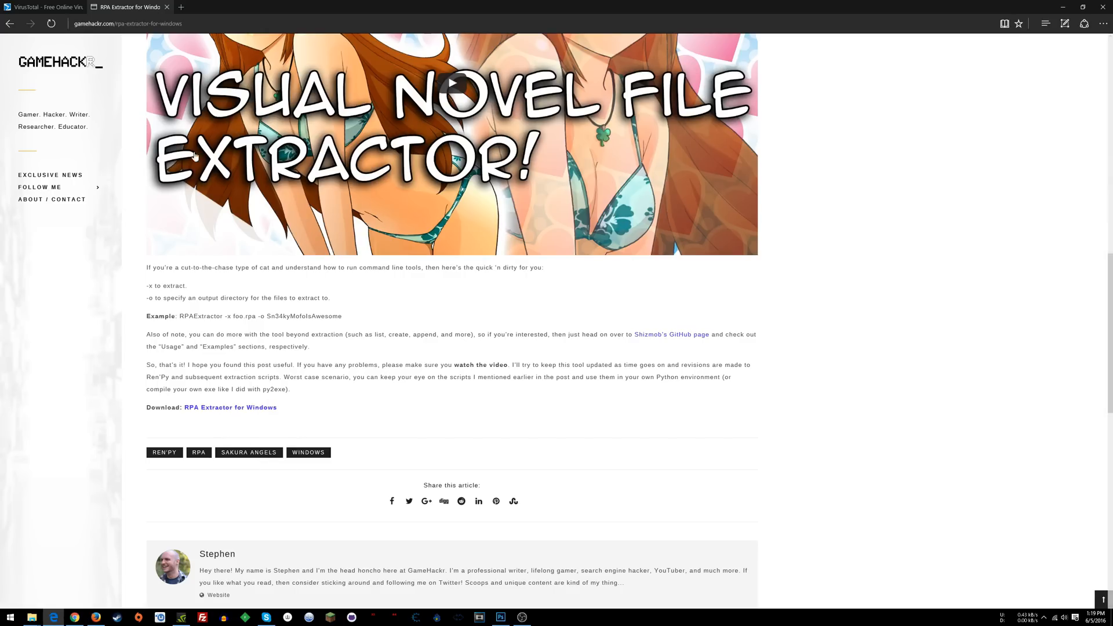
click(43, 7)
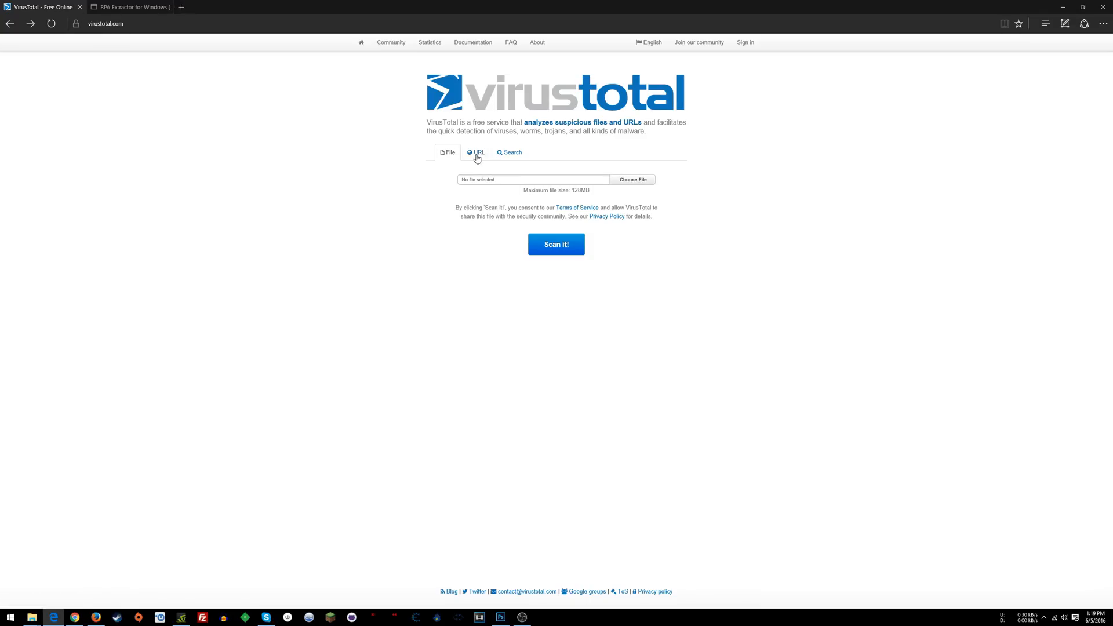
right_click(532, 179)
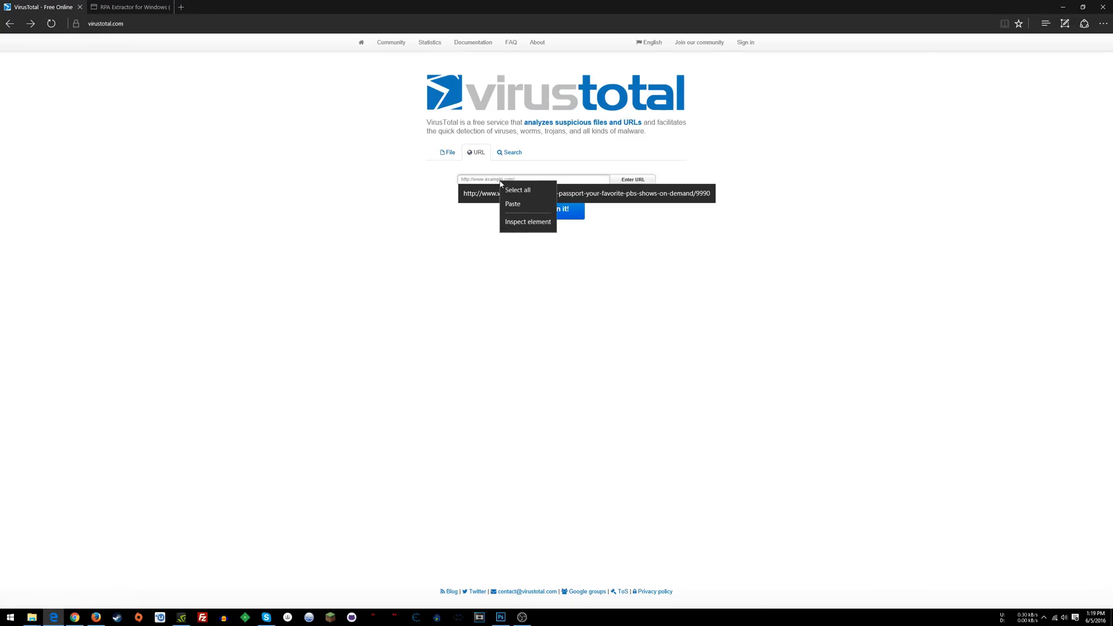
click(512, 204)
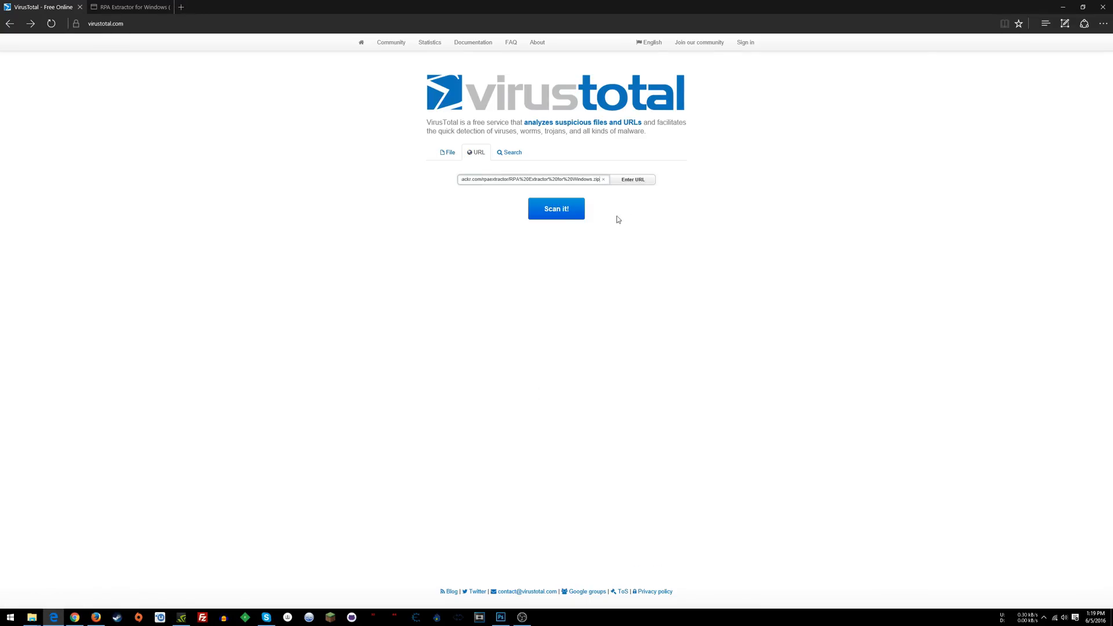
Submit the link for scanning and view its last analysis with a 1/67 detection ratio
click(555, 209)
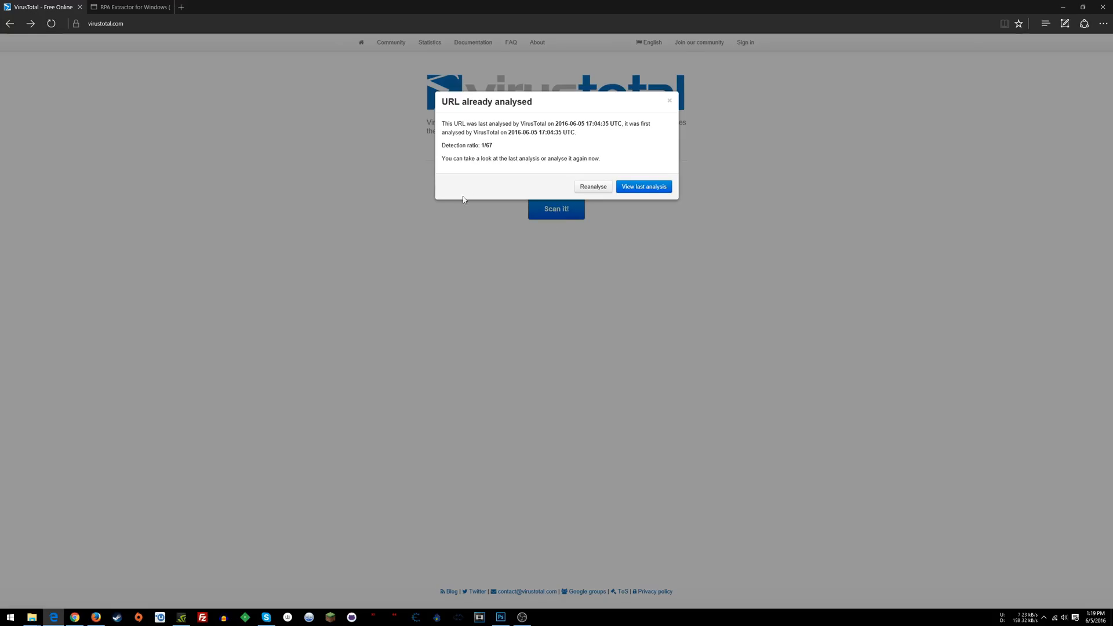
mouse_move(644, 186)
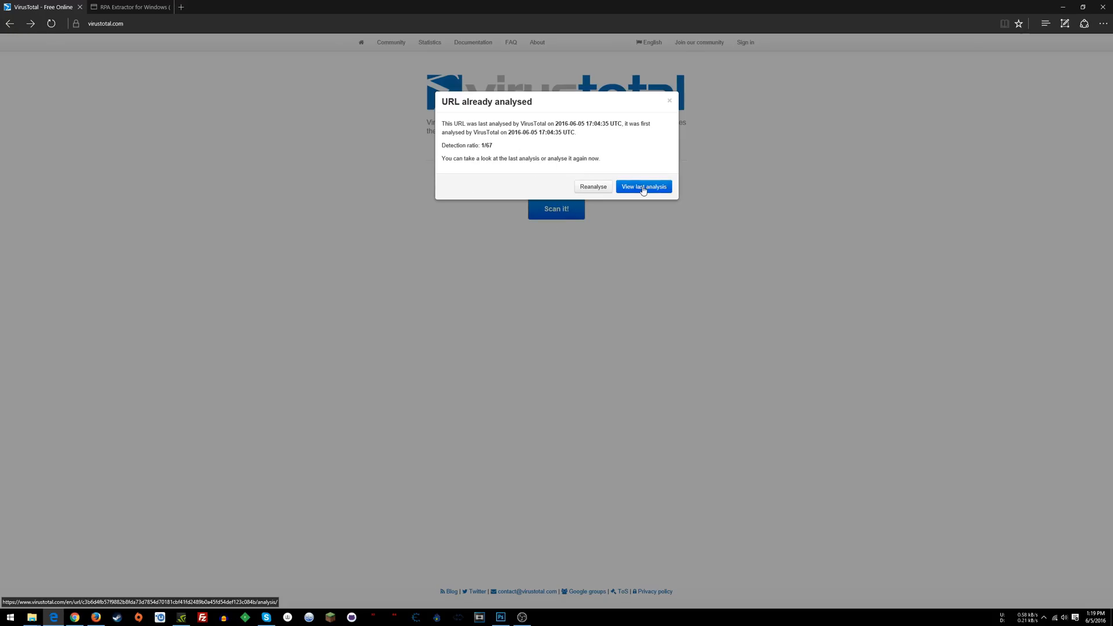
click(643, 186)
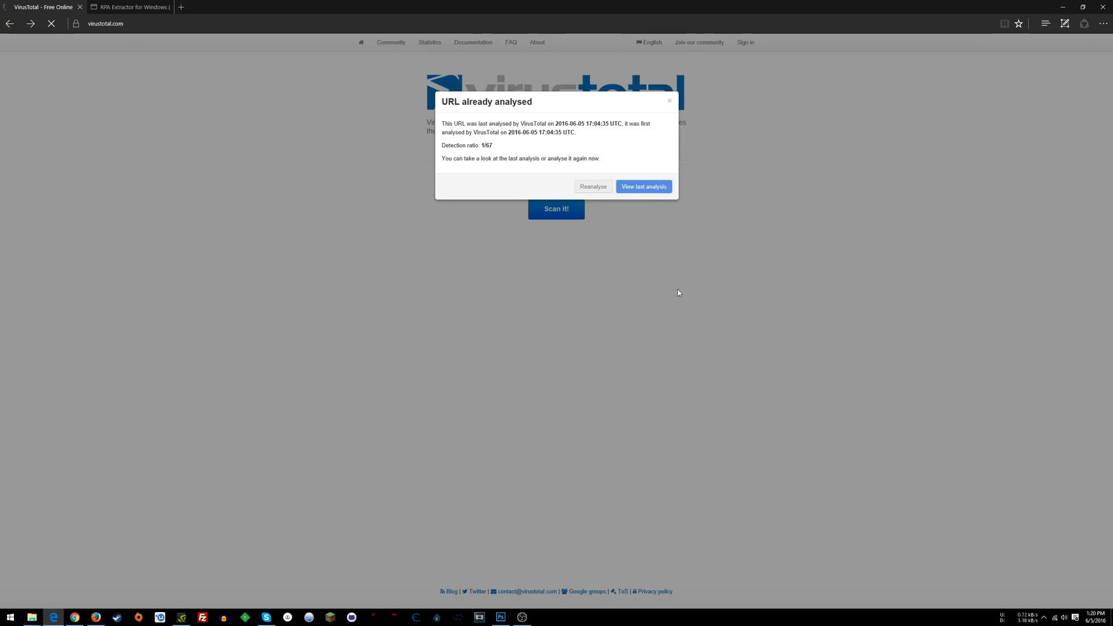
click(643, 186)
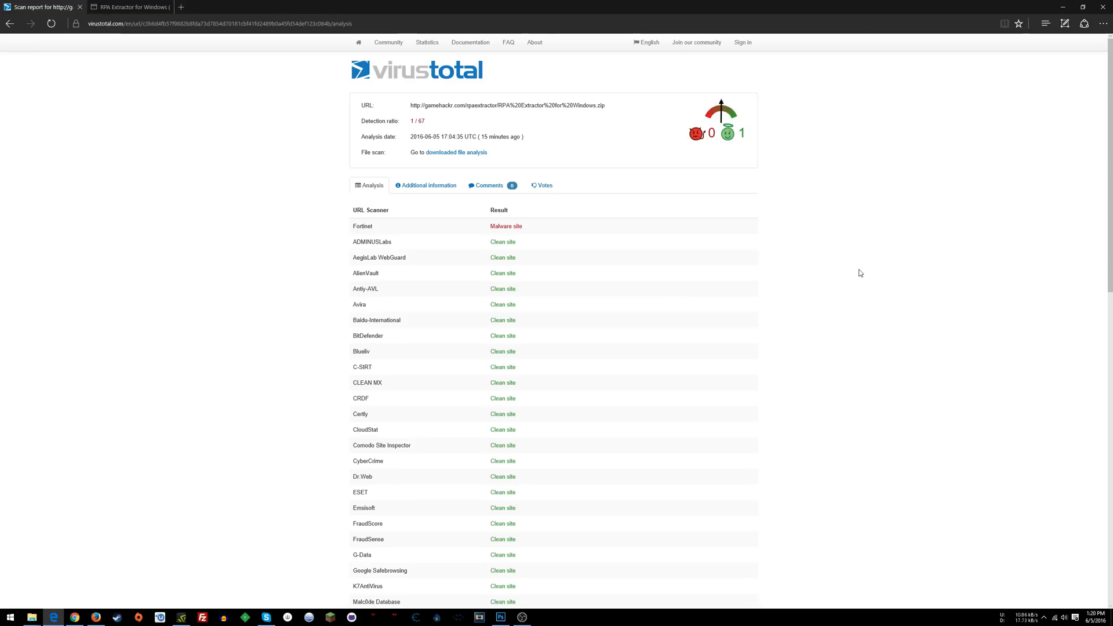
mouse_move(680, 193)
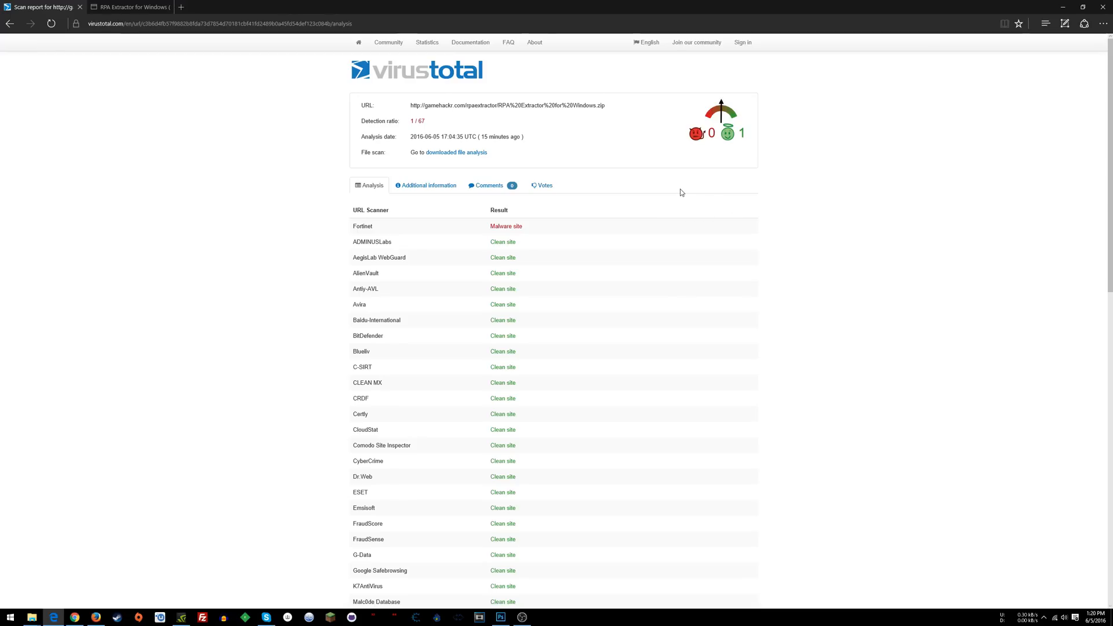
mouse_move(334, 221)
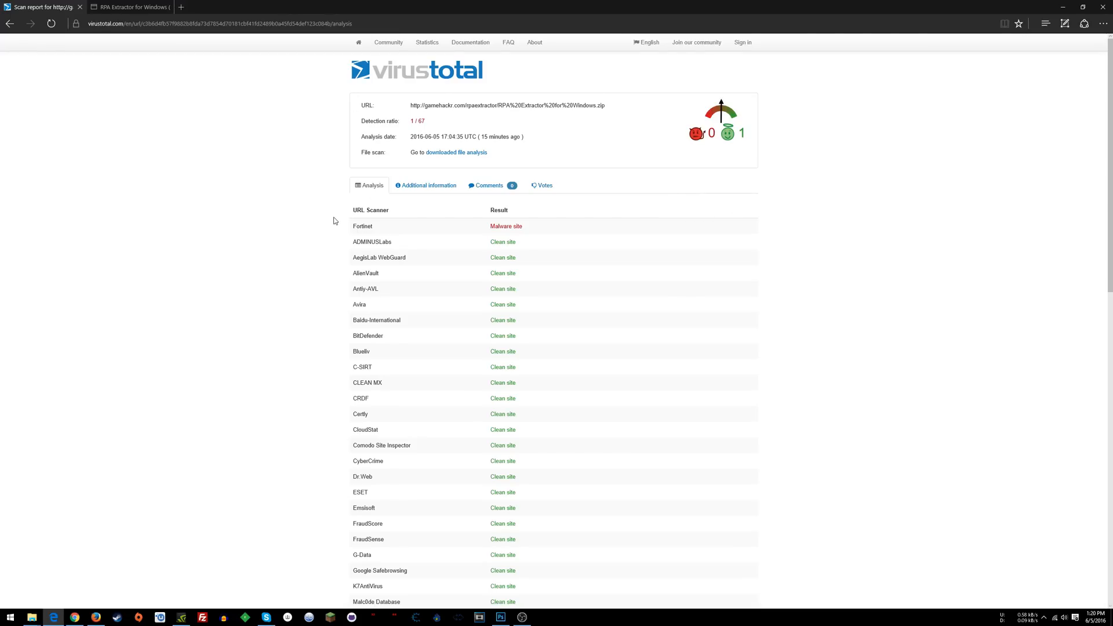
Review the URL report's Analysis results where only Fortinet flags the link as malware
double_click(370, 210)
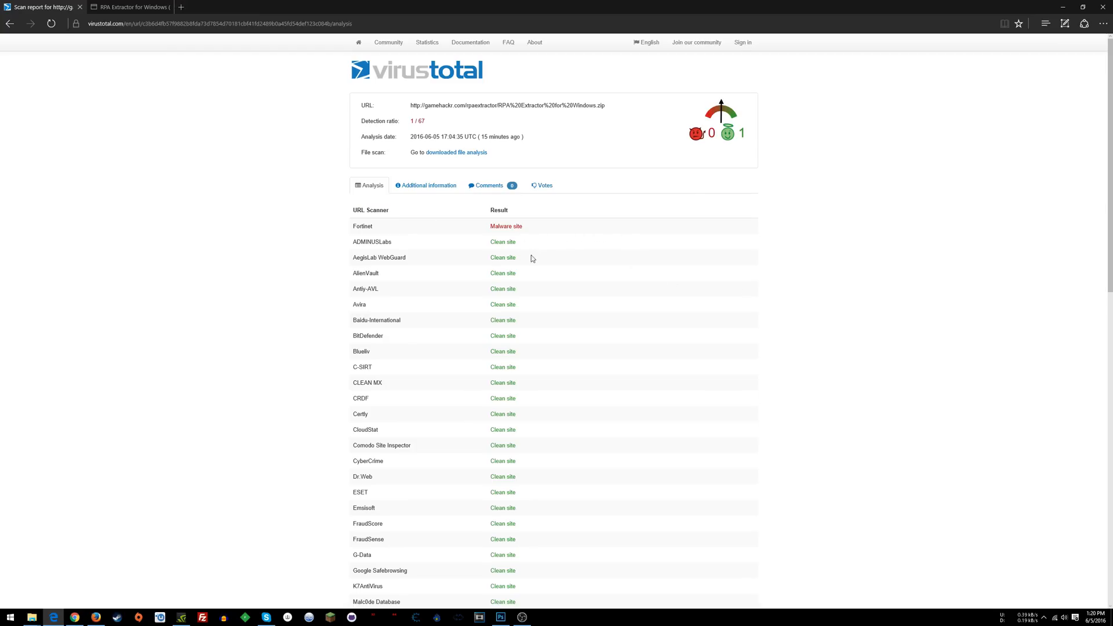
scroll(down, 3)
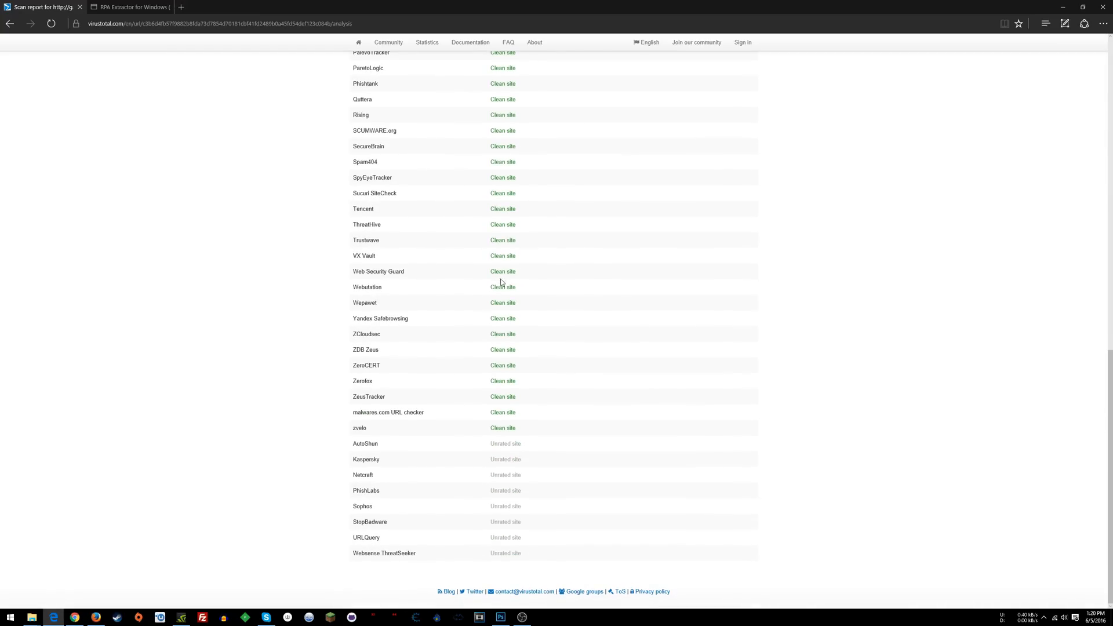
mouse_move(531, 538)
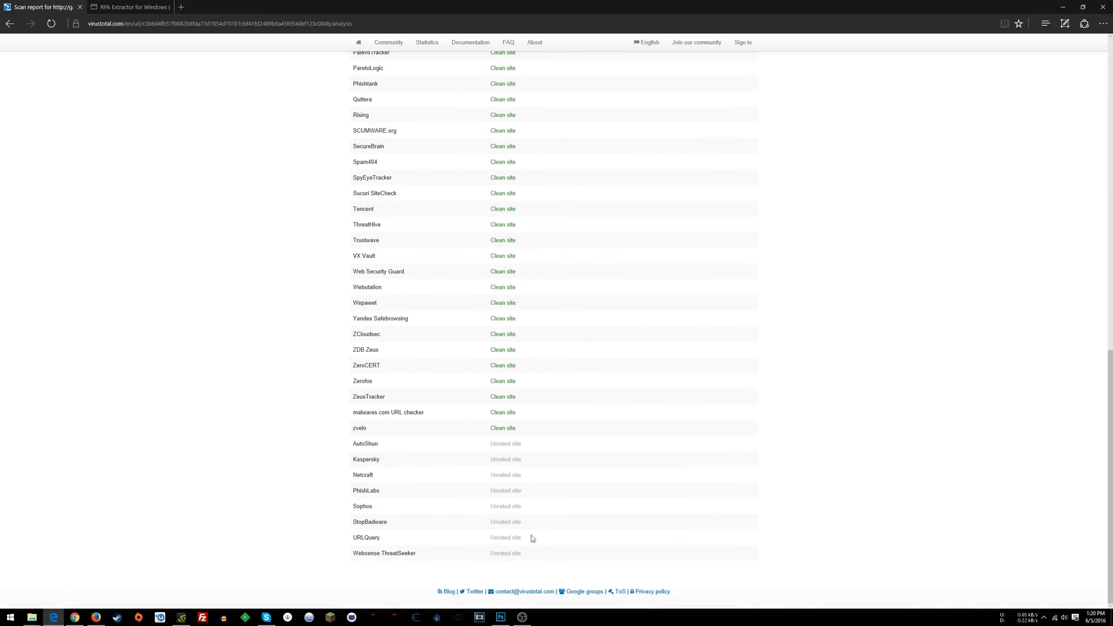
scroll(up, 3)
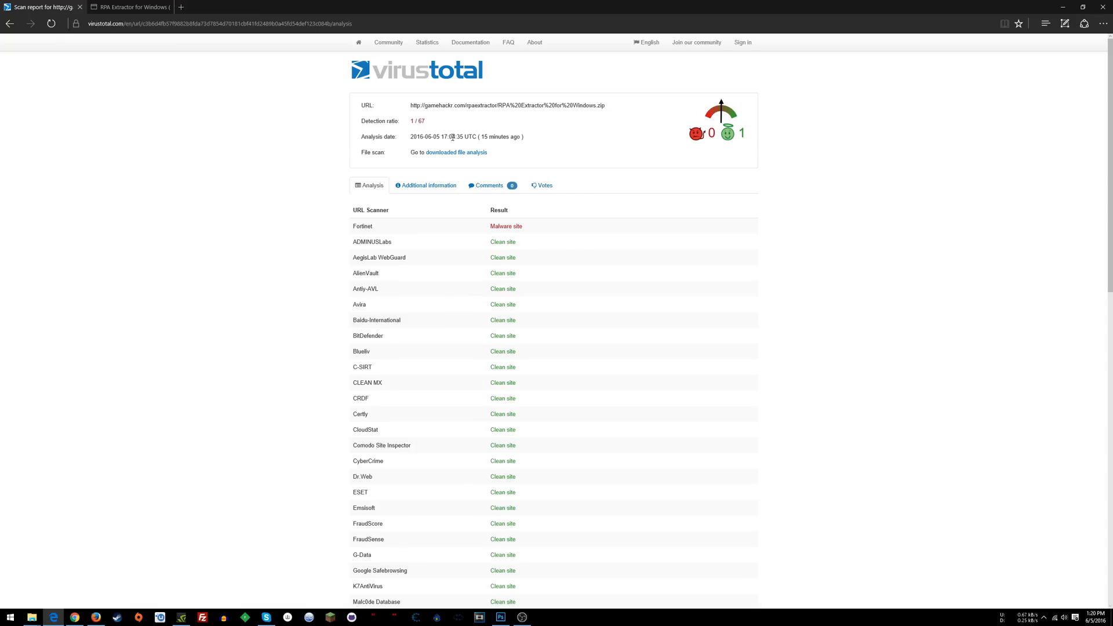
mouse_move(463, 117)
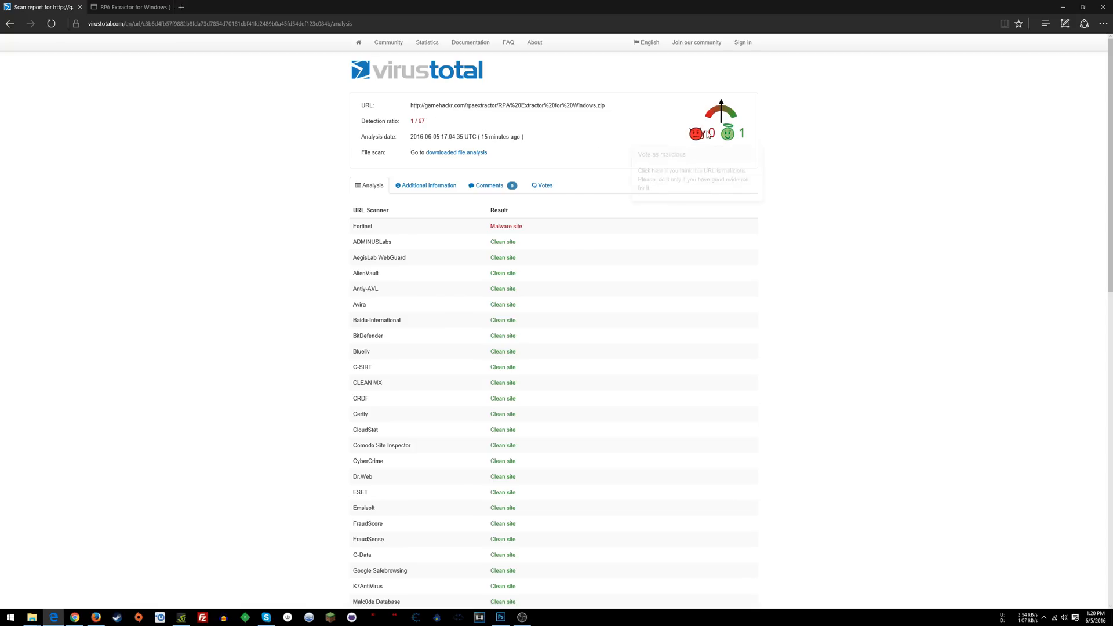
mouse_move(715, 138)
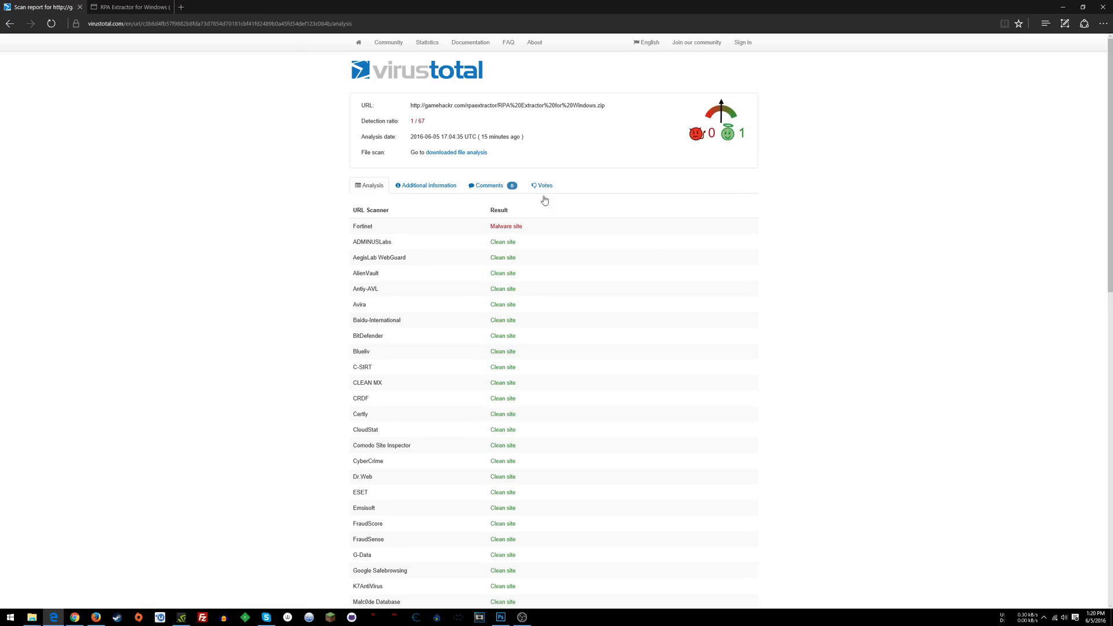
mouse_move(595, 131)
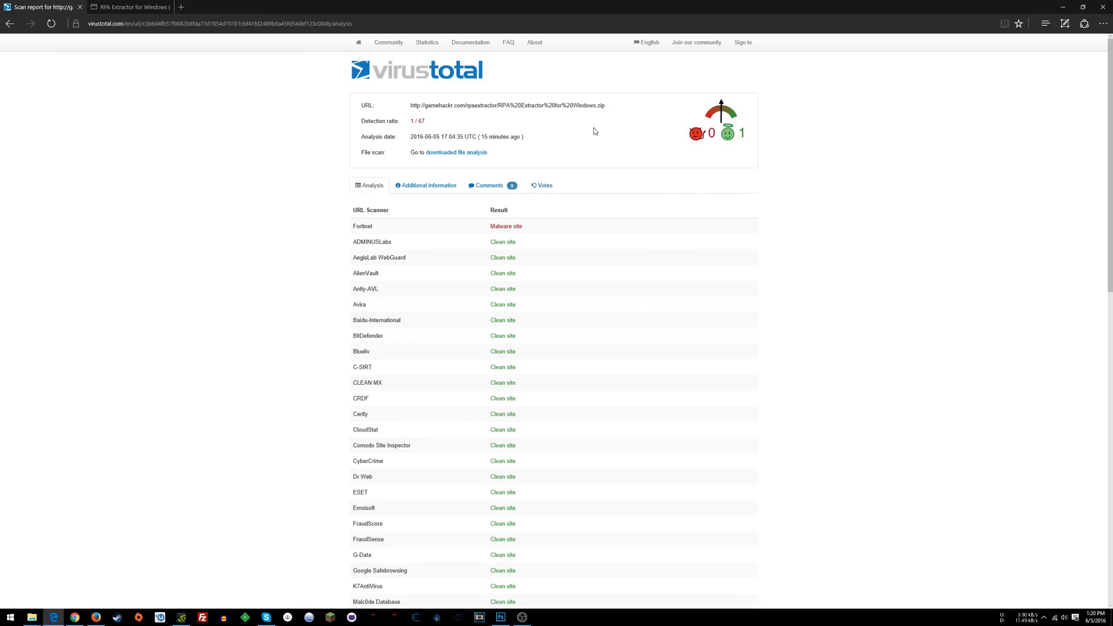
mouse_move(416, 154)
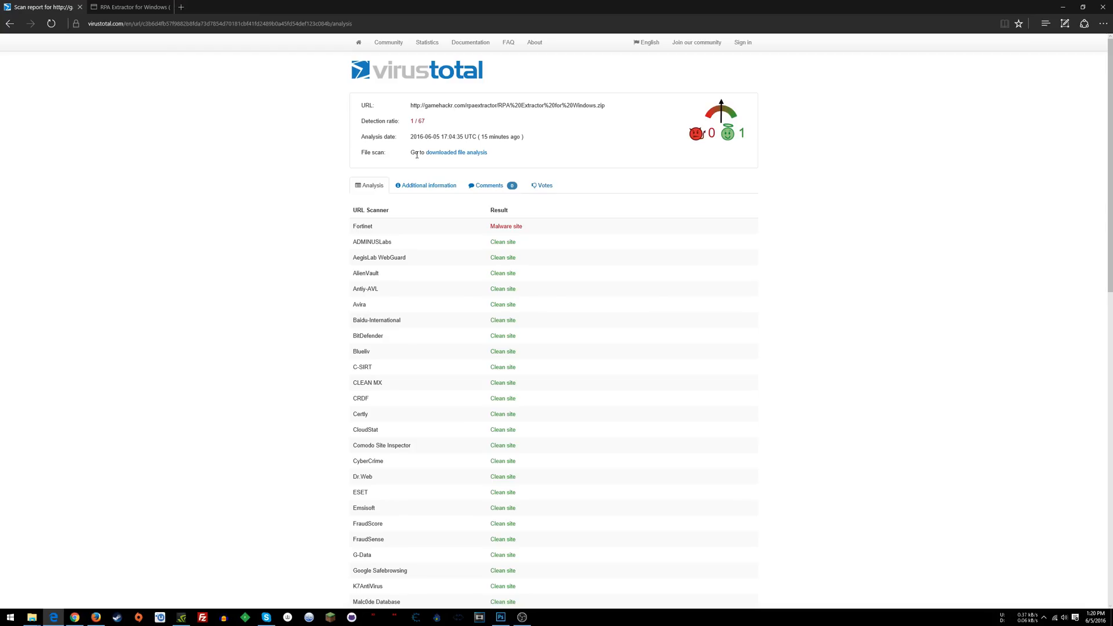
mouse_move(473, 159)
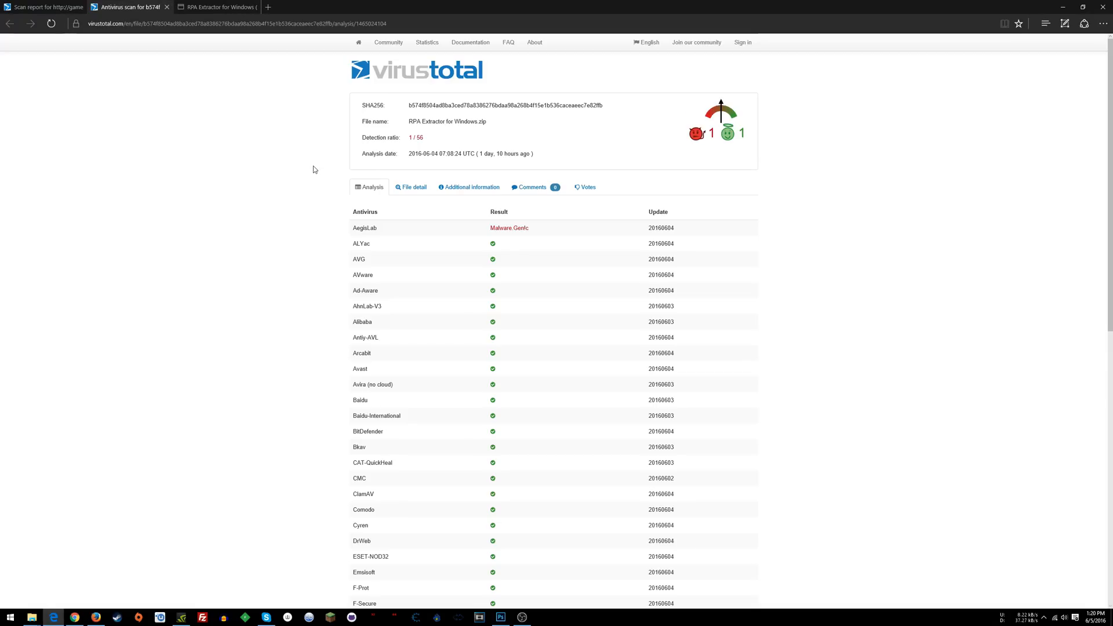
Open the downloaded file analysis for RPA Extractor for Windows.zip showing 1/56, only AegisLab flagging it
double_click(381, 137)
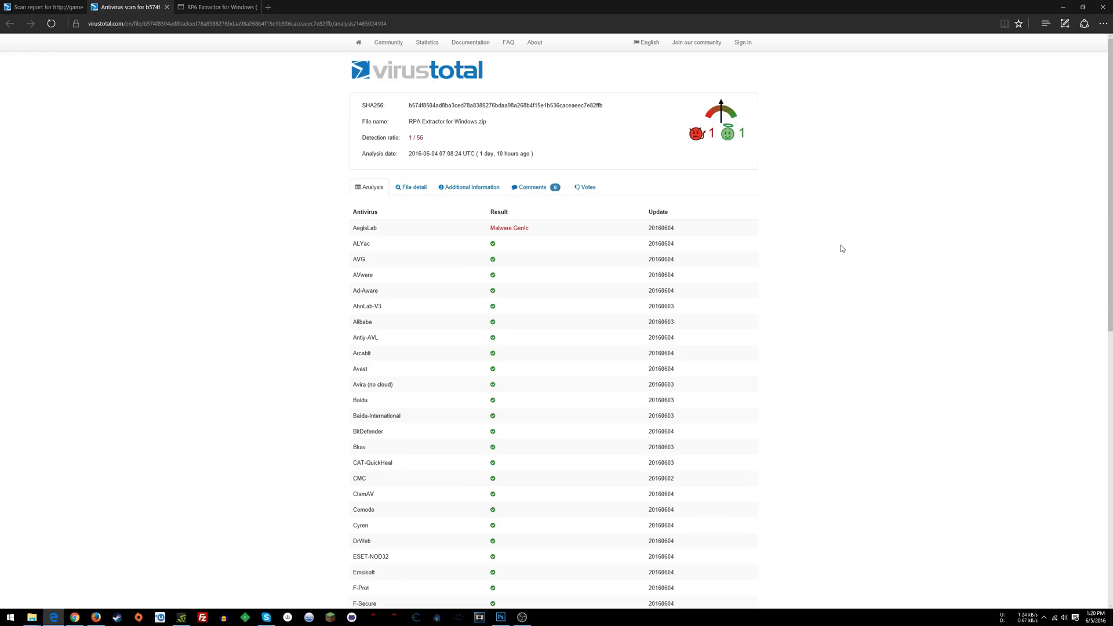
mouse_move(696, 134)
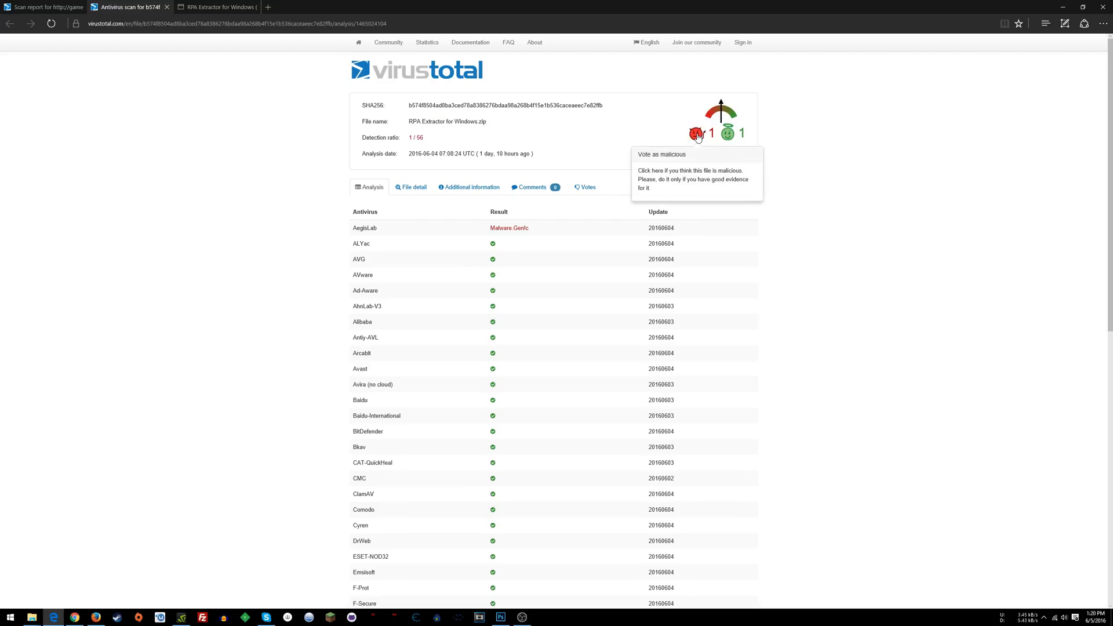
scroll(down, 3)
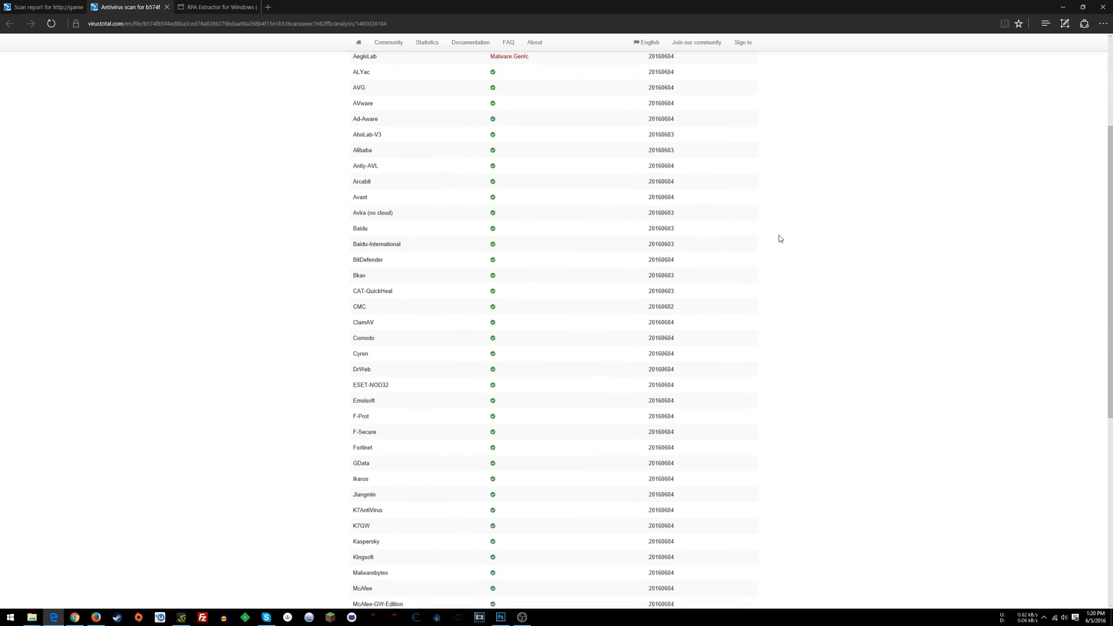
scroll(up, 3)
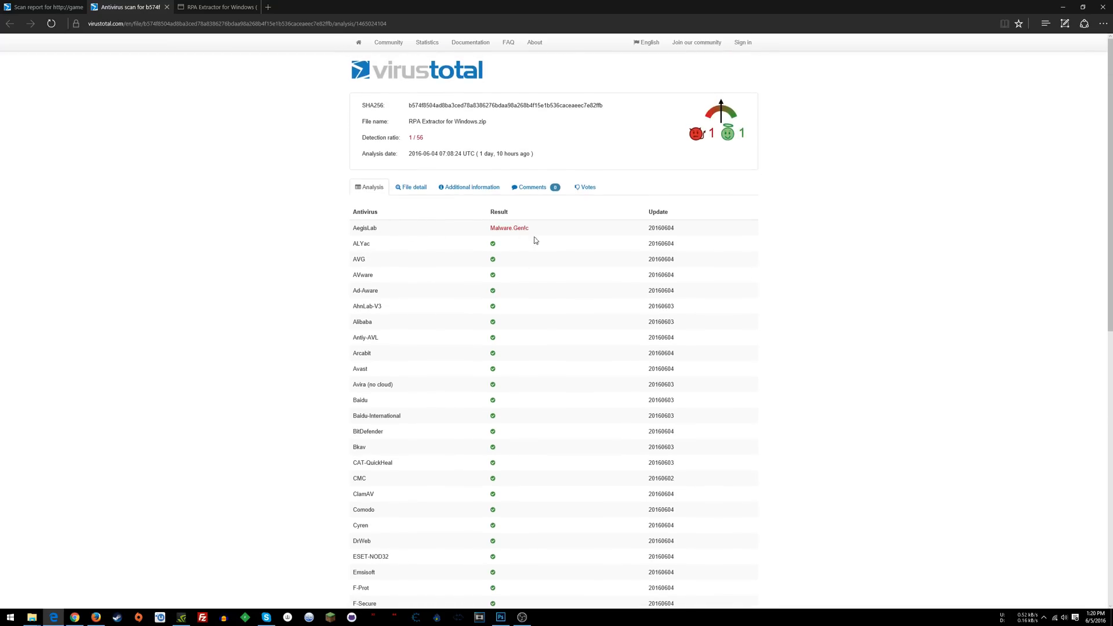
double_click(508, 227)
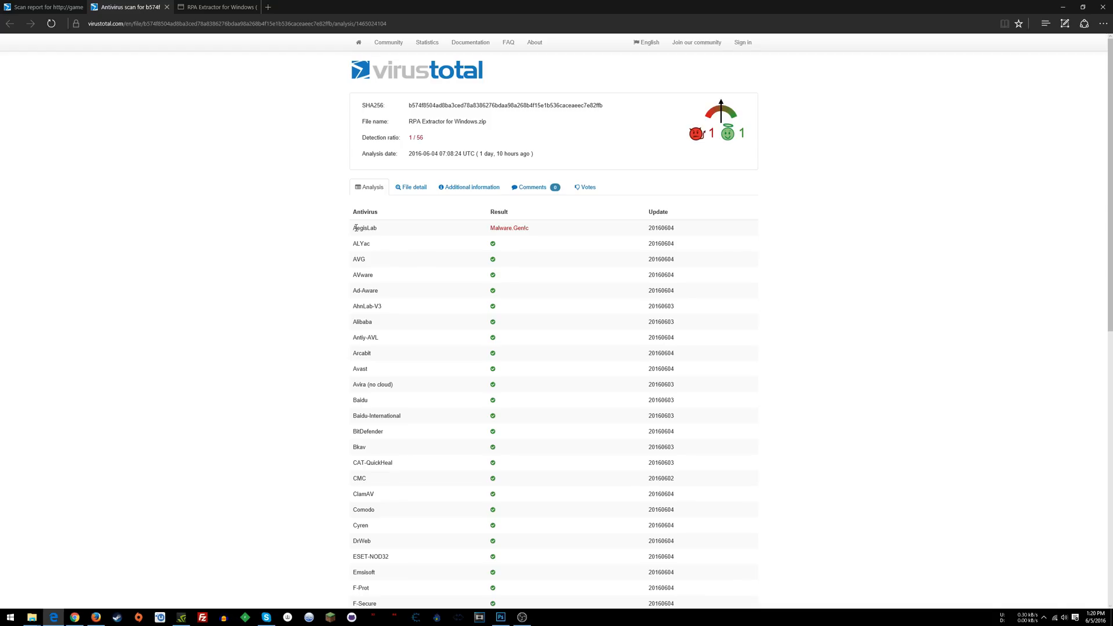
mouse_move(558, 290)
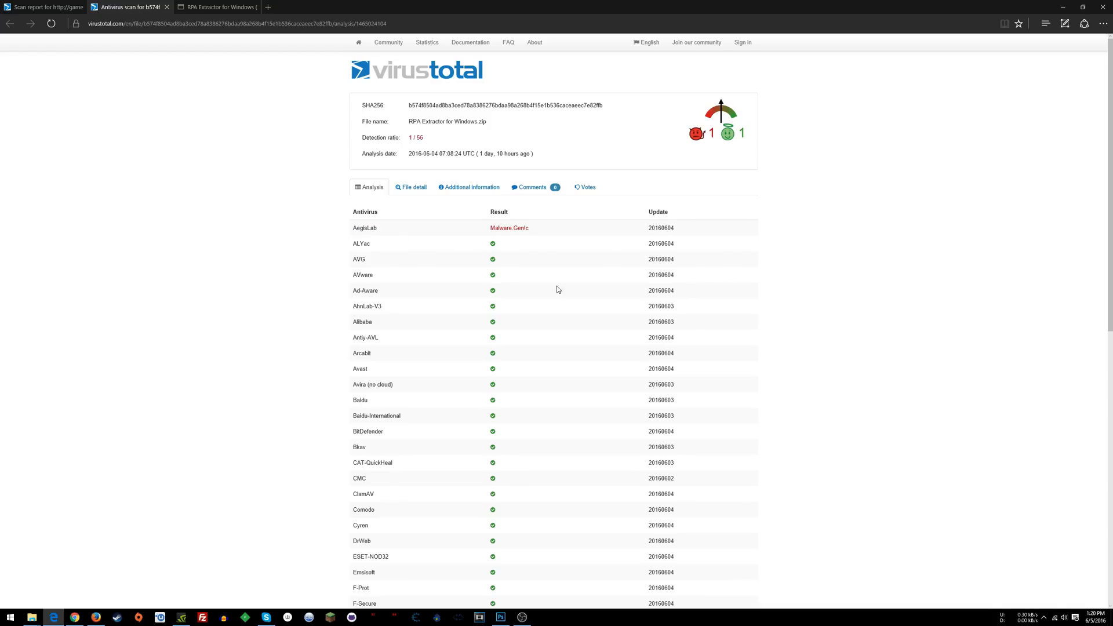
mouse_move(400, 383)
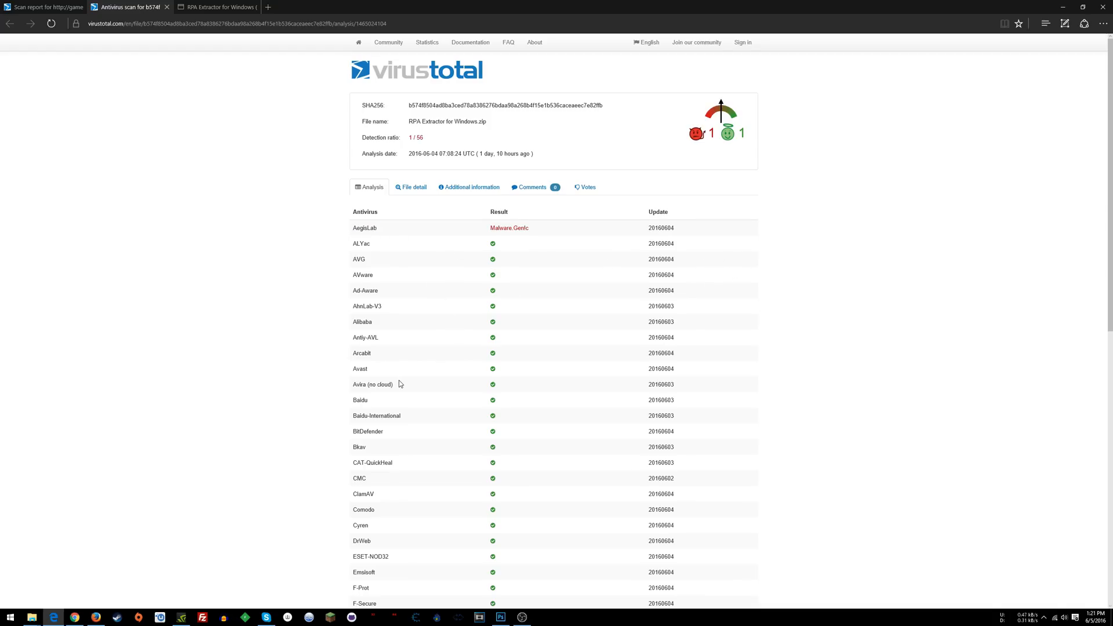
scroll(down, 3)
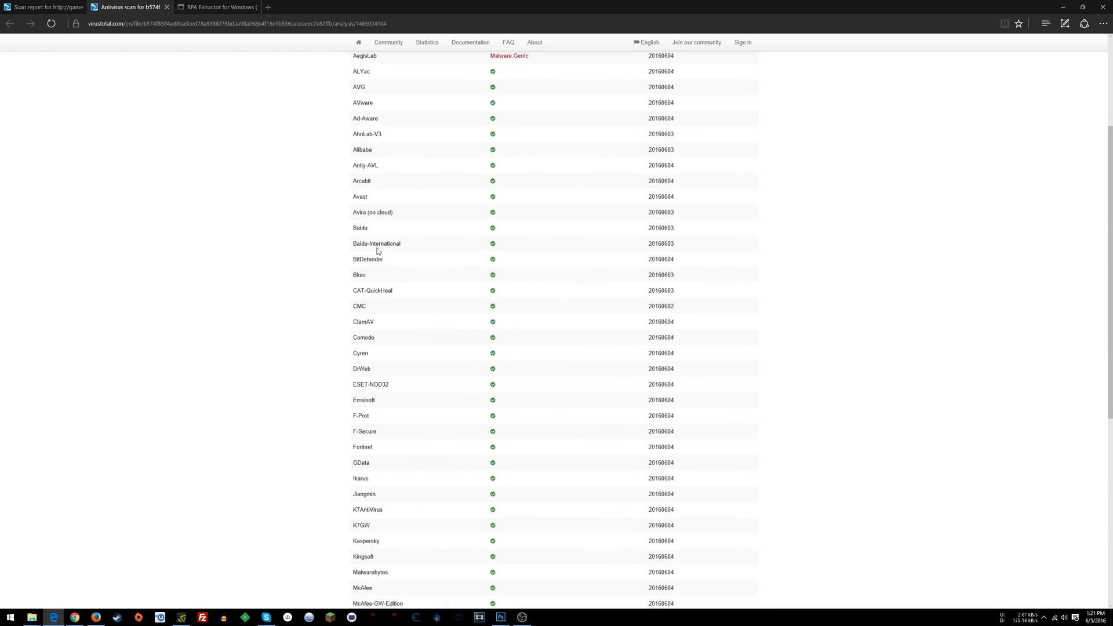
scroll(down, 3)
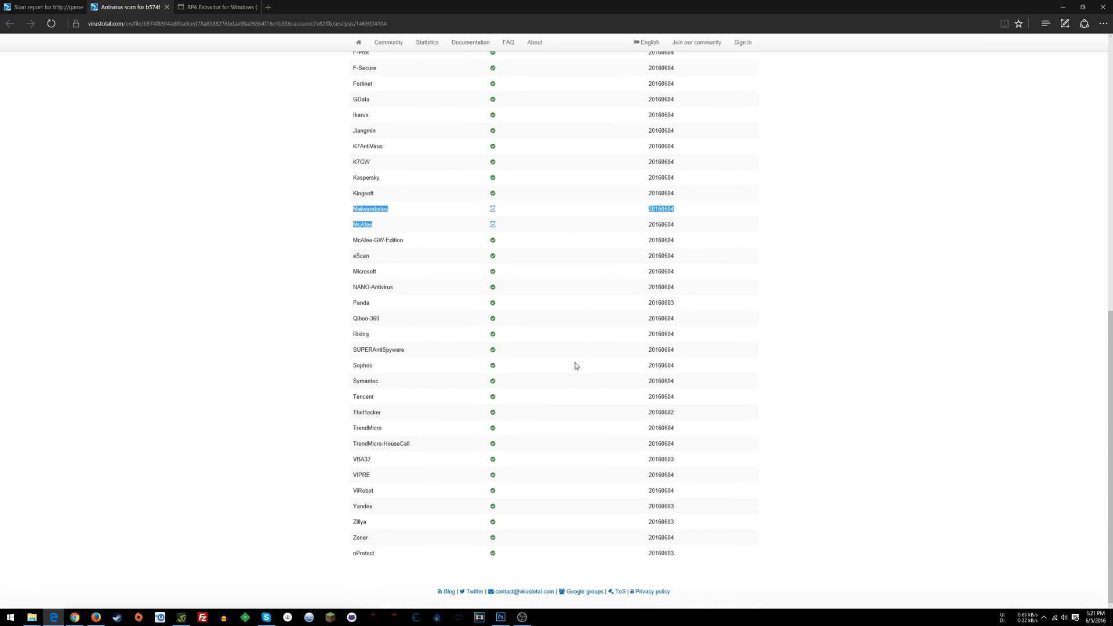
scroll(up, 3)
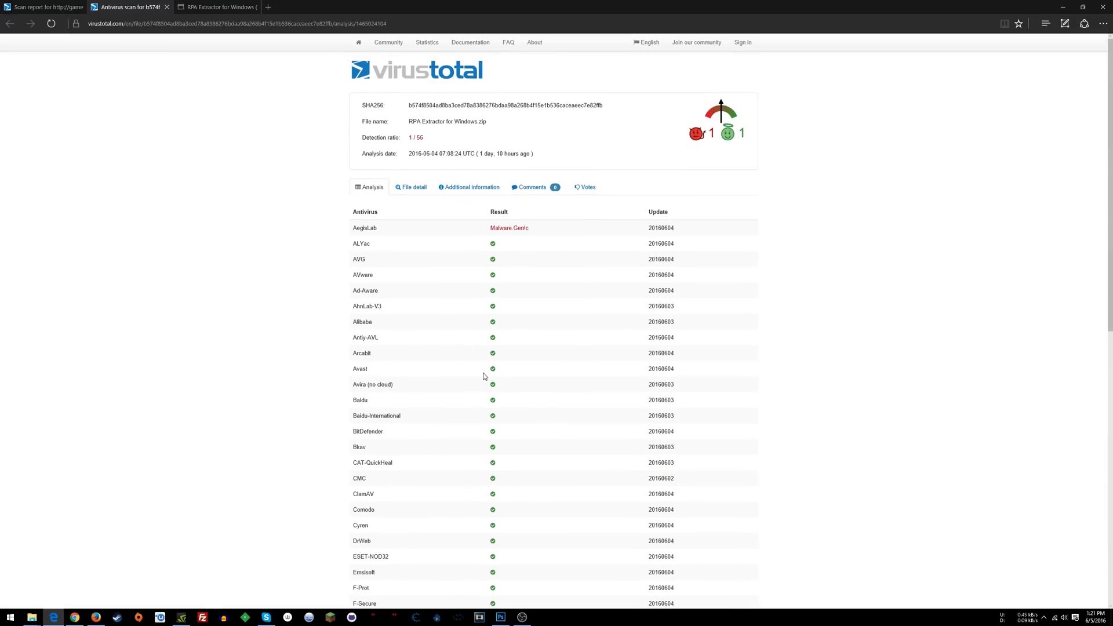
mouse_move(817, 226)
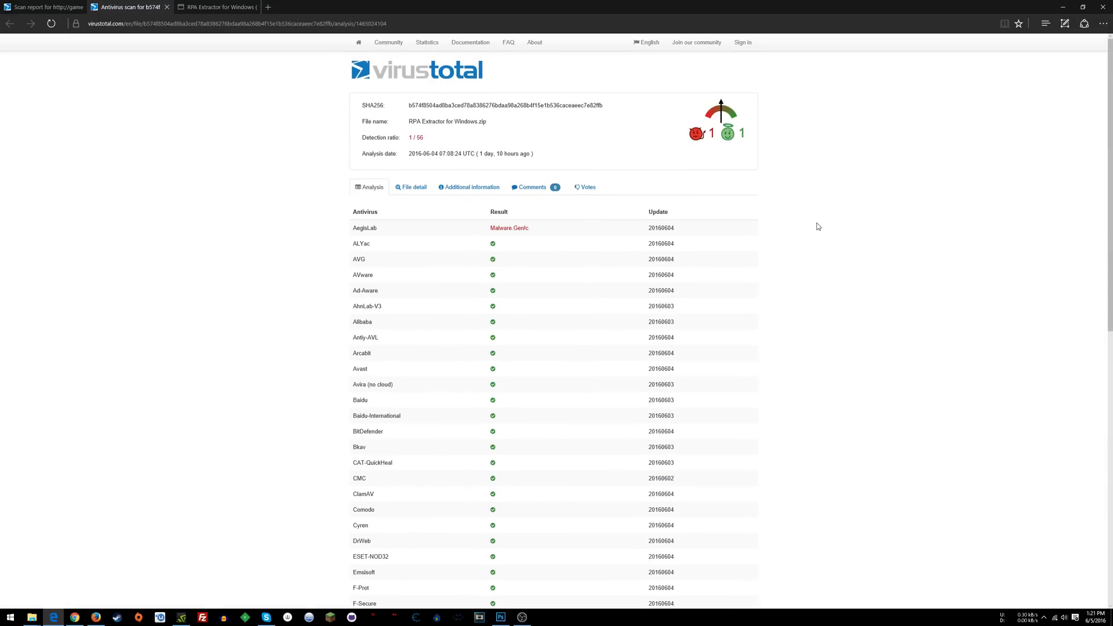
mouse_move(565, 258)
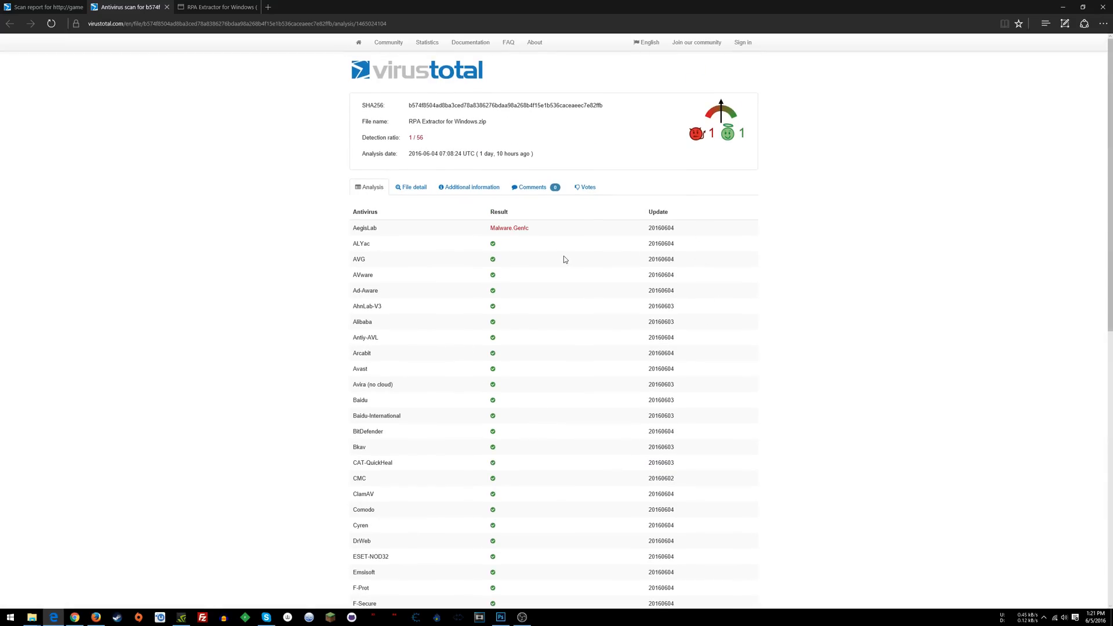
mouse_move(791, 262)
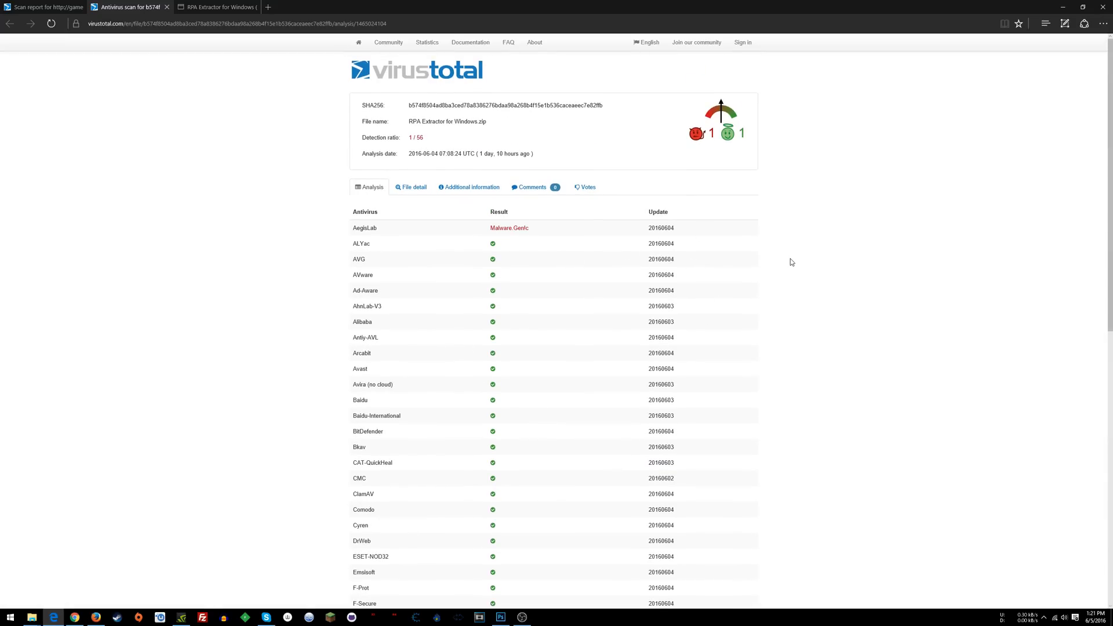
mouse_move(514, 239)
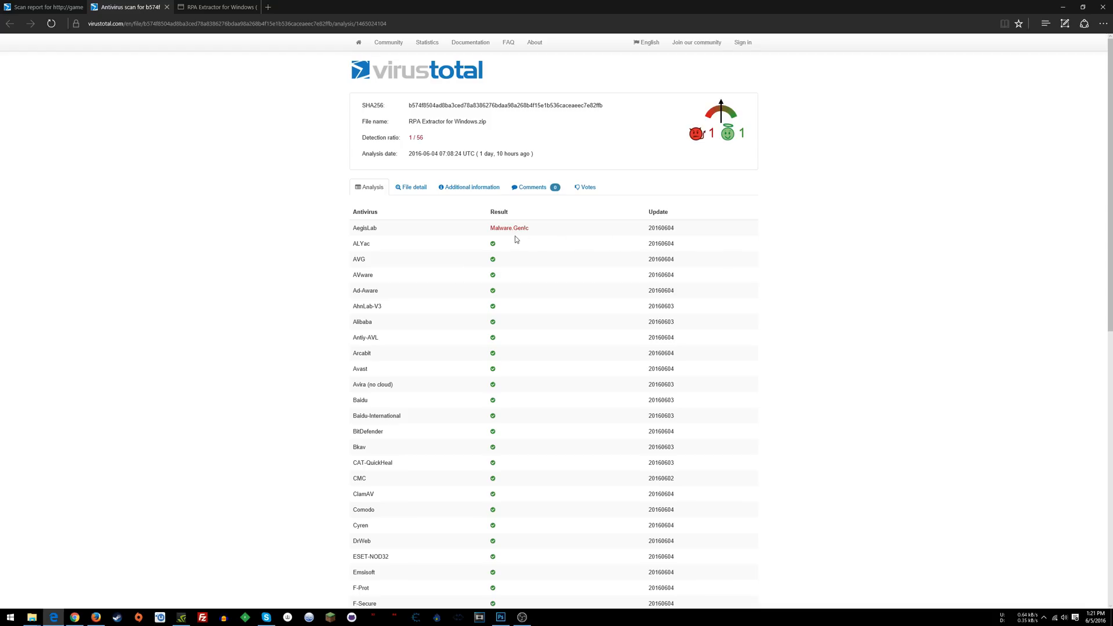
double_click(508, 228)
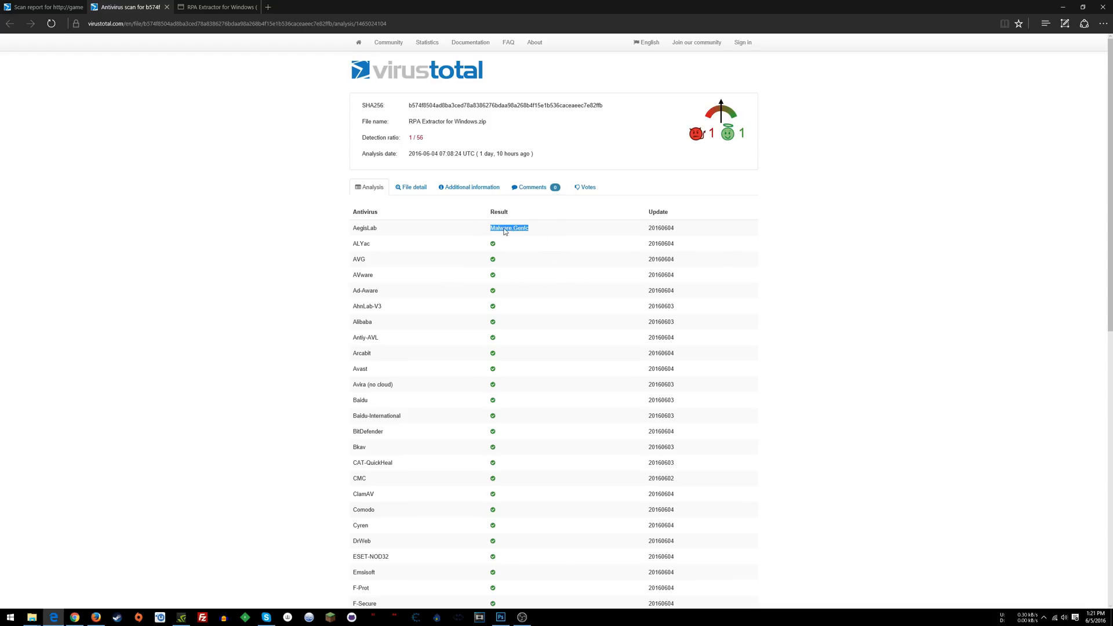
mouse_move(485, 227)
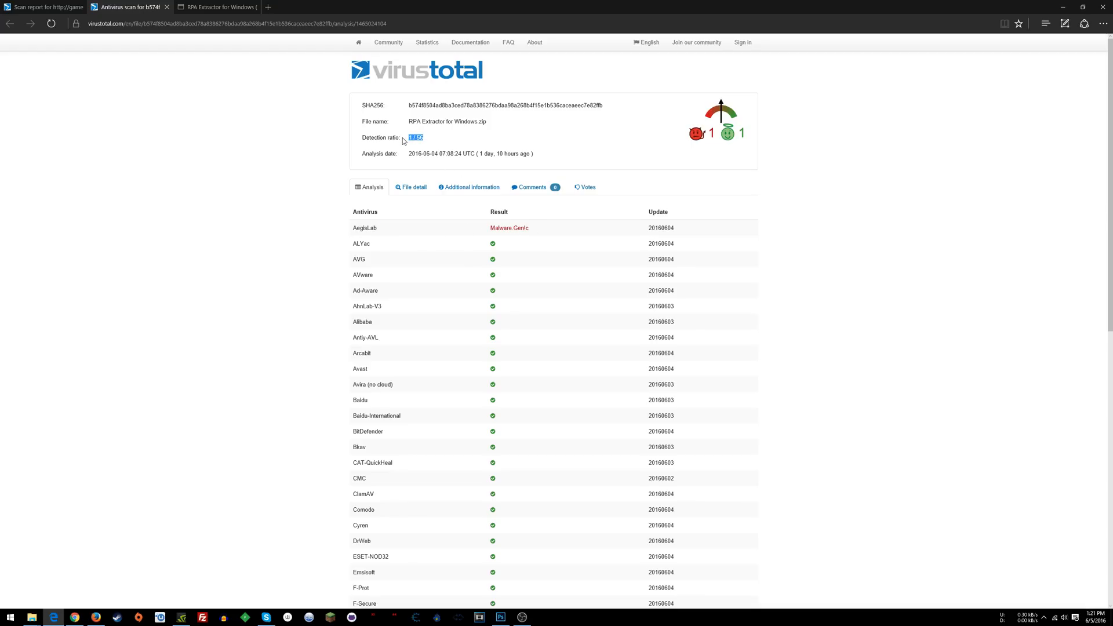
mouse_move(425, 140)
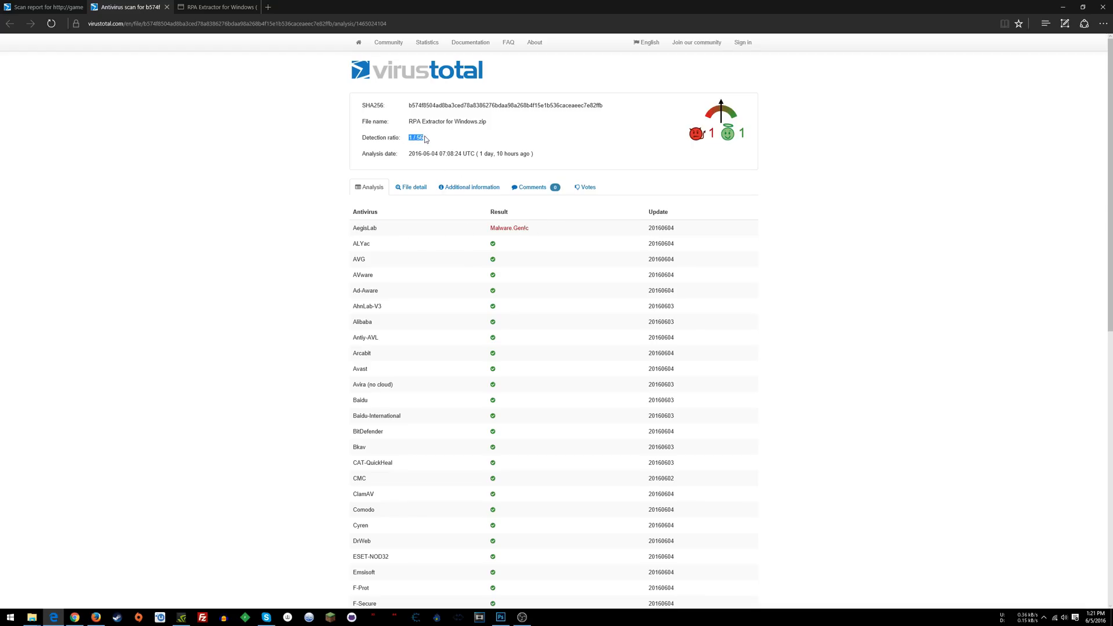
double_click(380, 136)
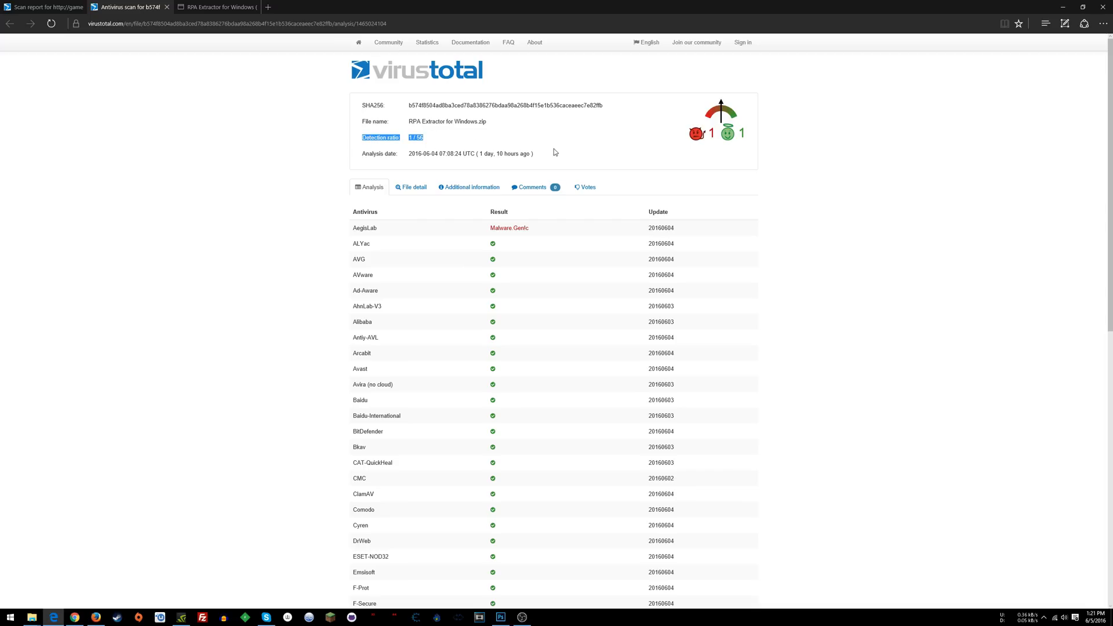
mouse_move(546, 156)
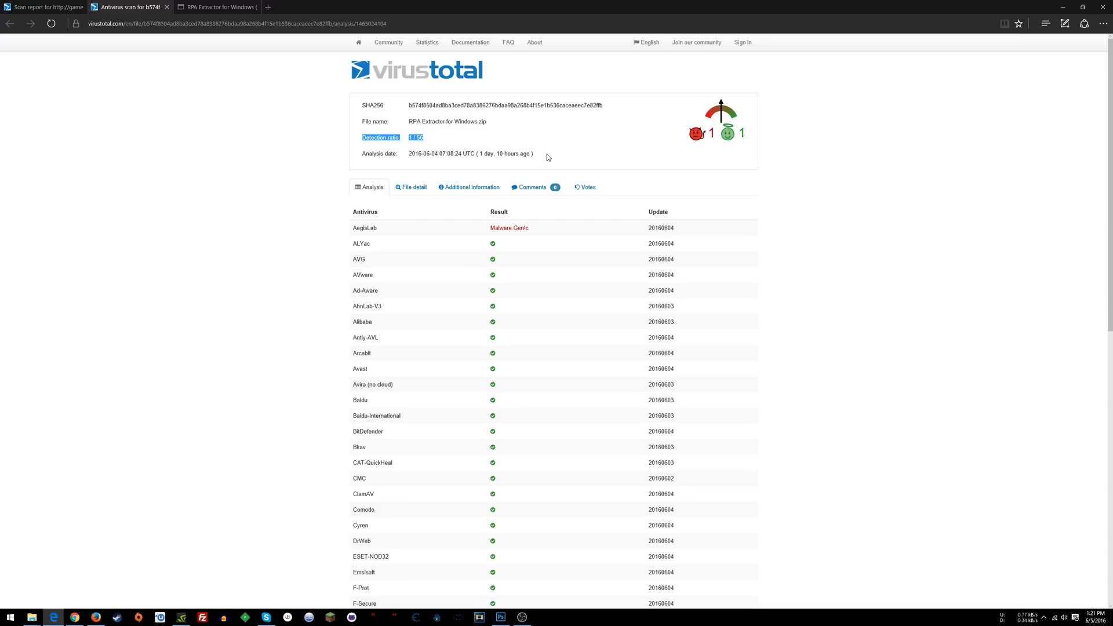